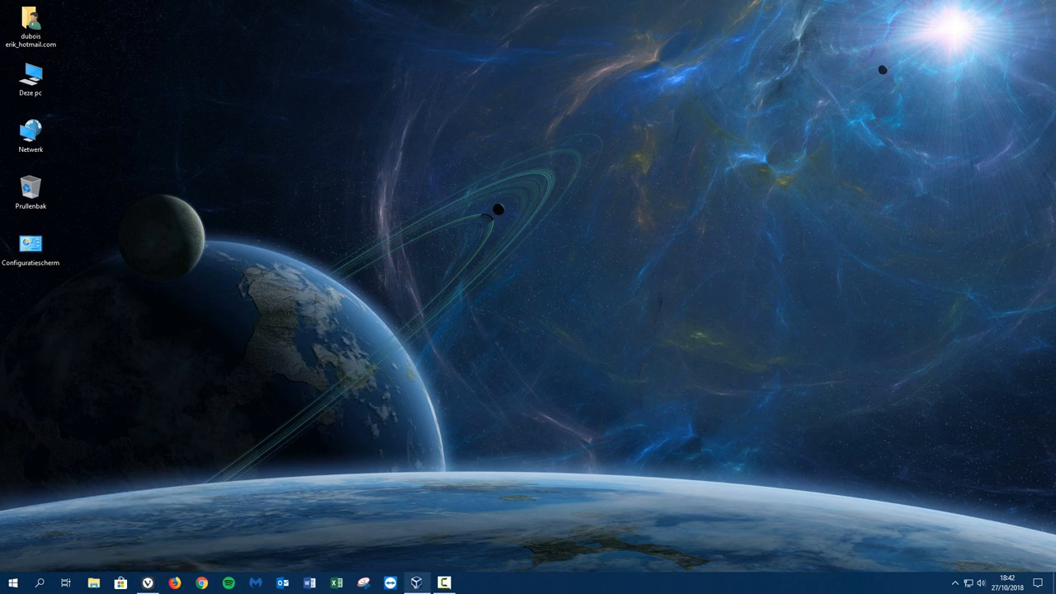
Launch VirtualBox Manager from the taskbar and boot the W10 VM
click(415, 583)
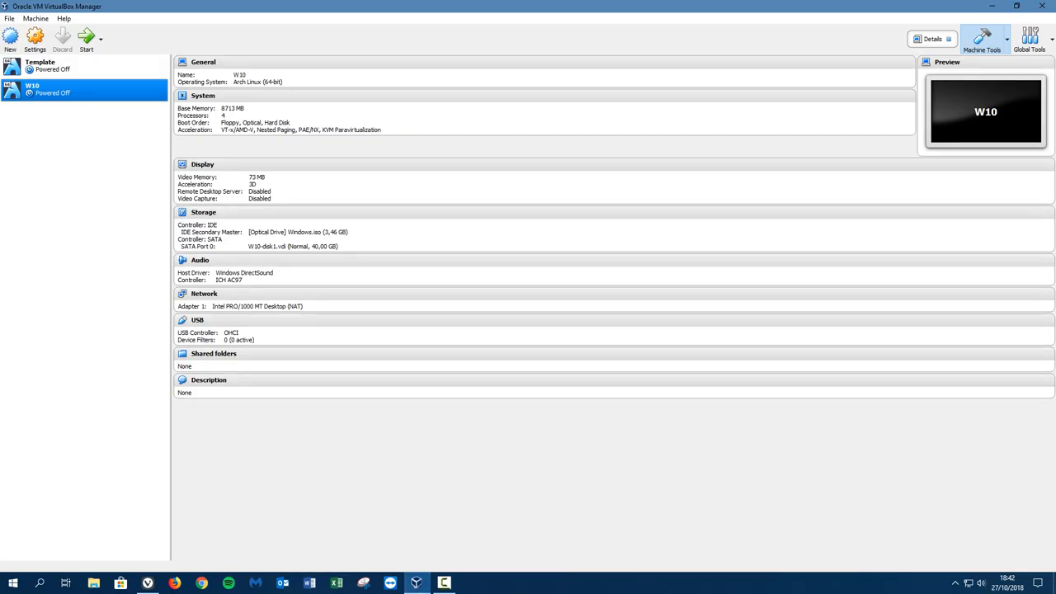
mouse_move(33, 89)
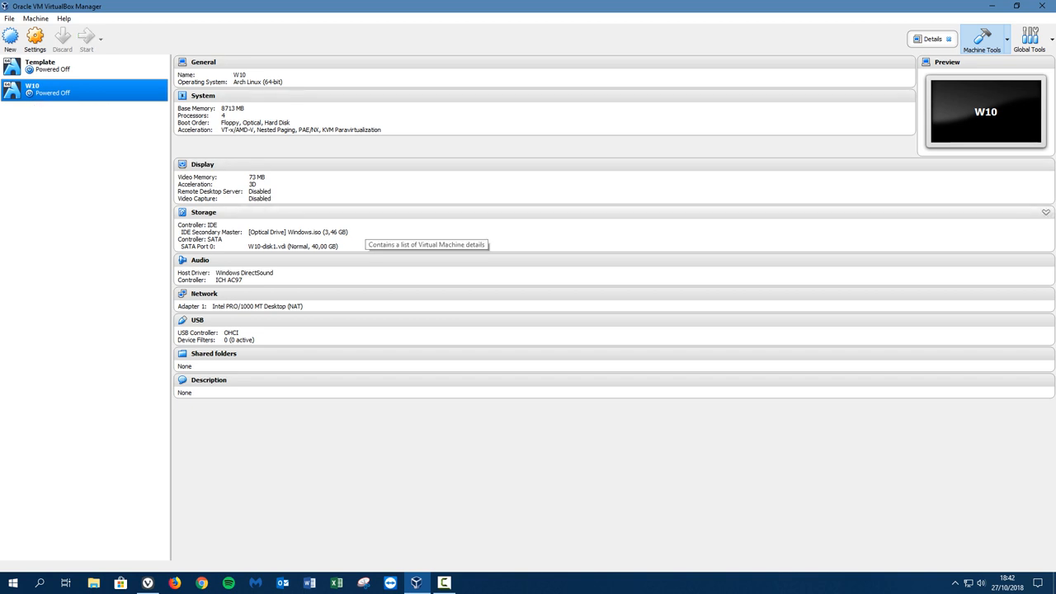
click(86, 37)
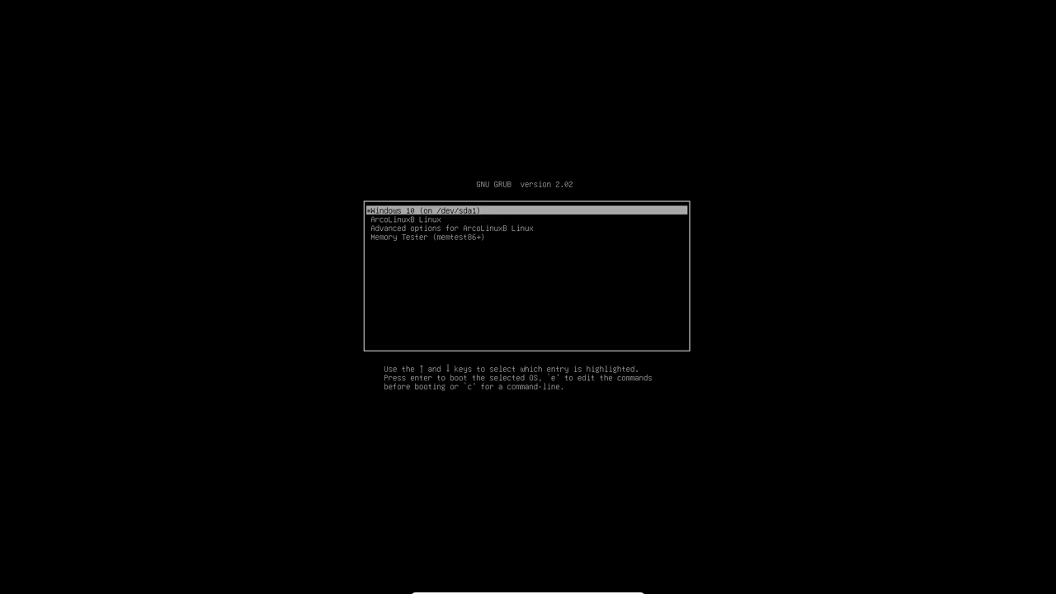
Browse the GRUB boot entries and boot Windows 10 on /dev/sda1
key(Down)
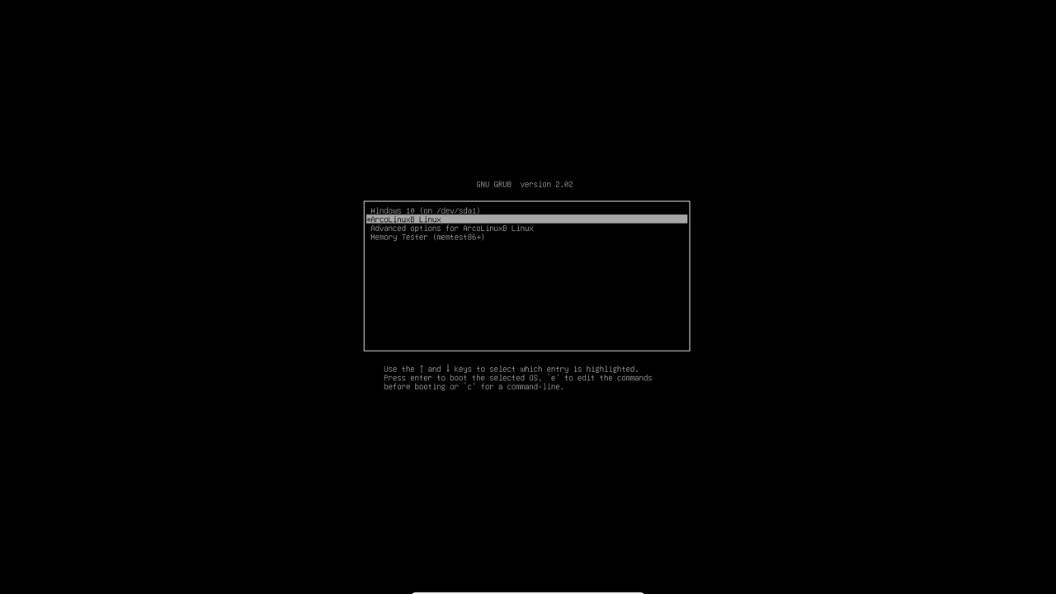
key(Up)
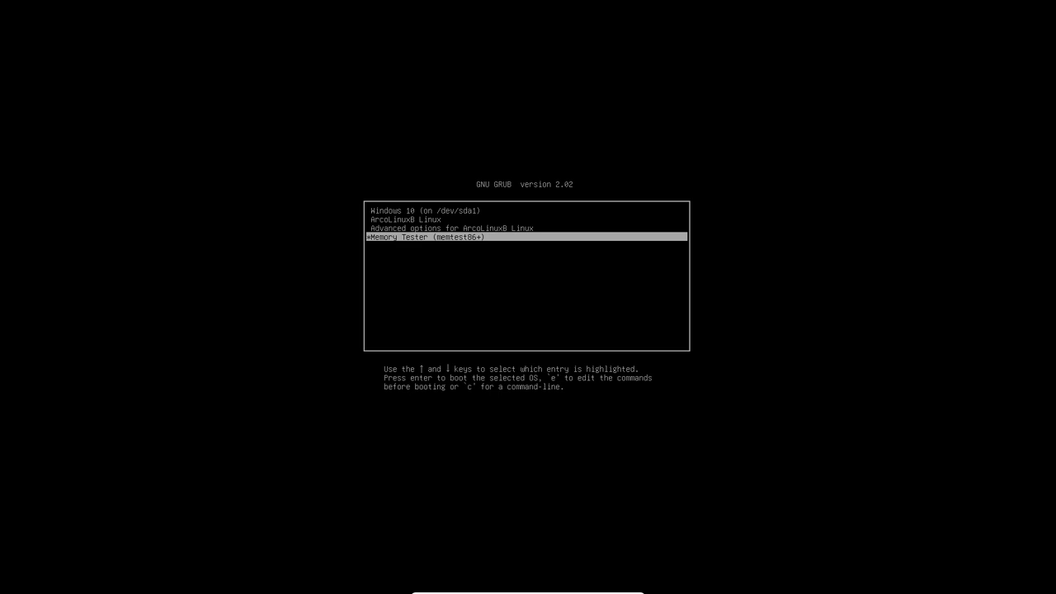
key(Up)
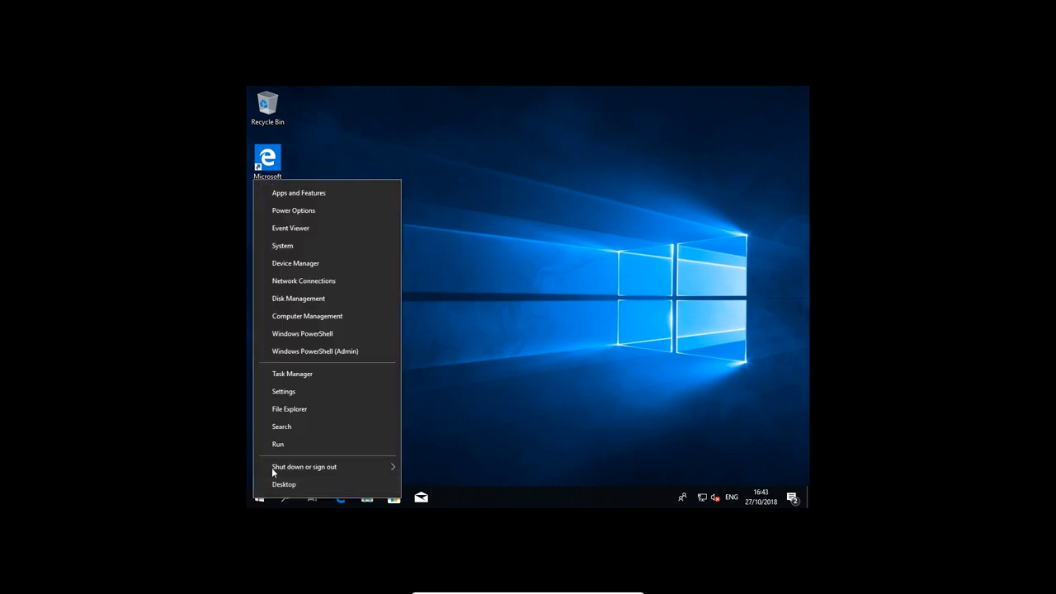
mouse_move(303, 280)
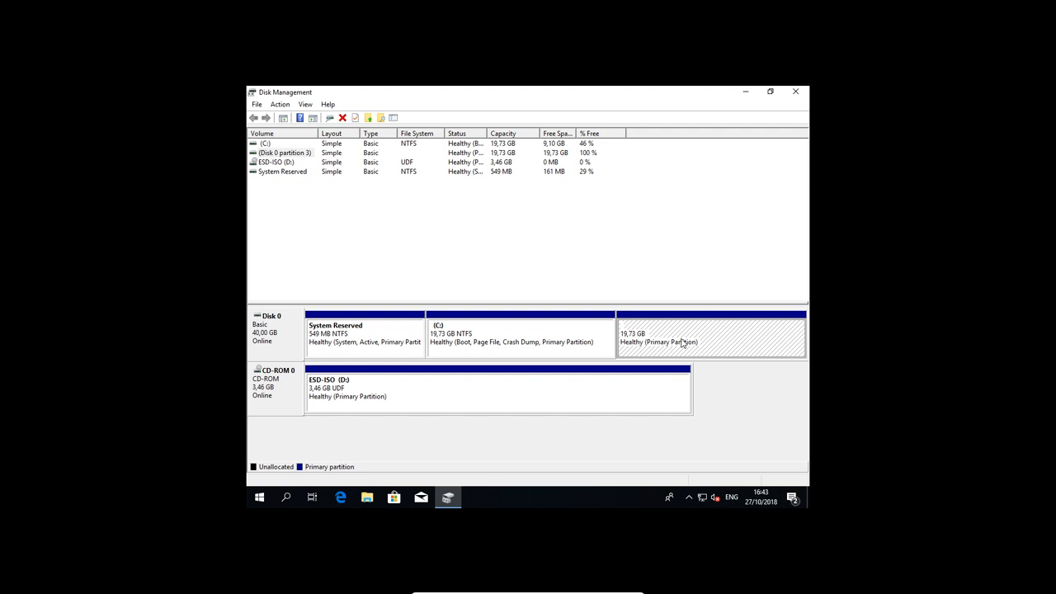
mouse_move(663, 343)
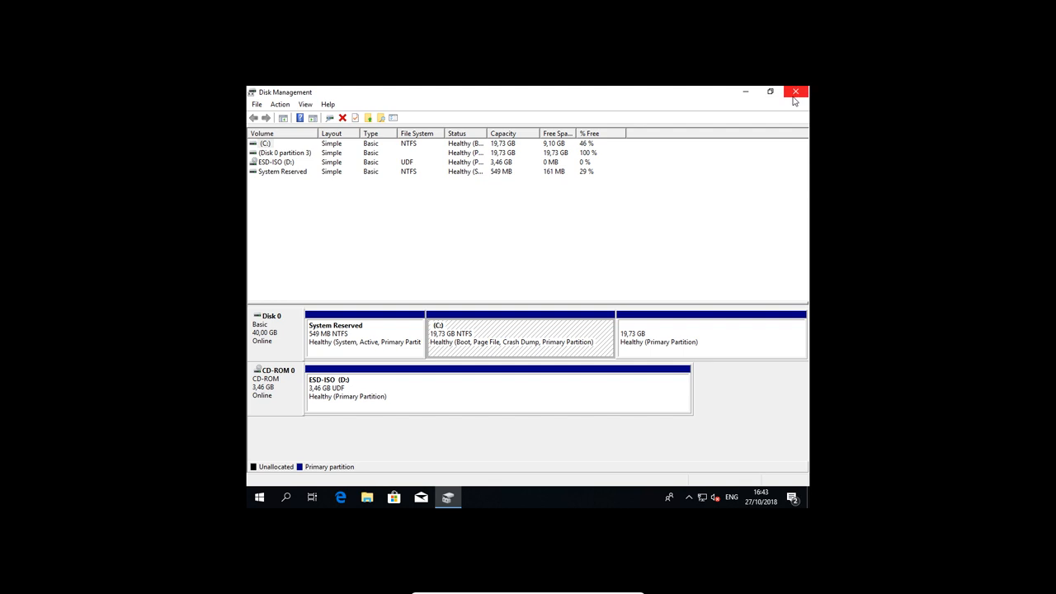
Close Disk Management and shut down Windows 10 through the Start menu's power options
click(795, 91)
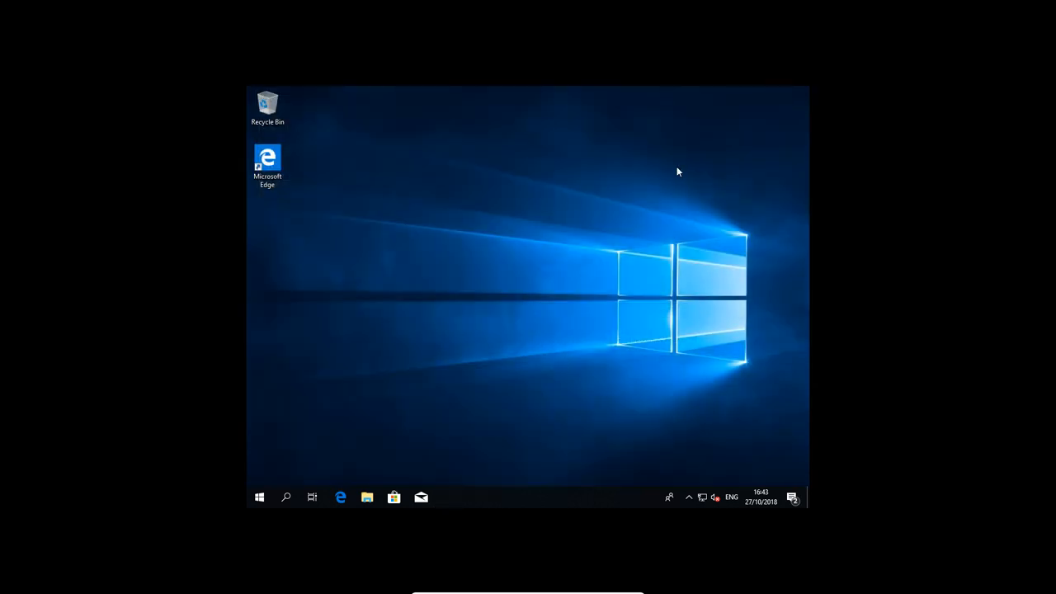
click(259, 496)
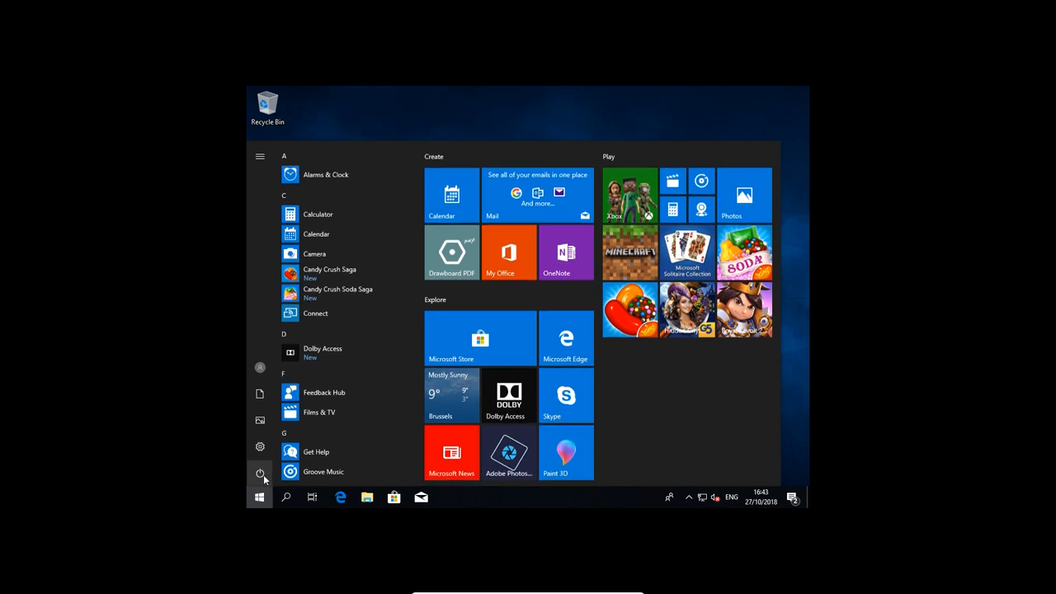
click(260, 471)
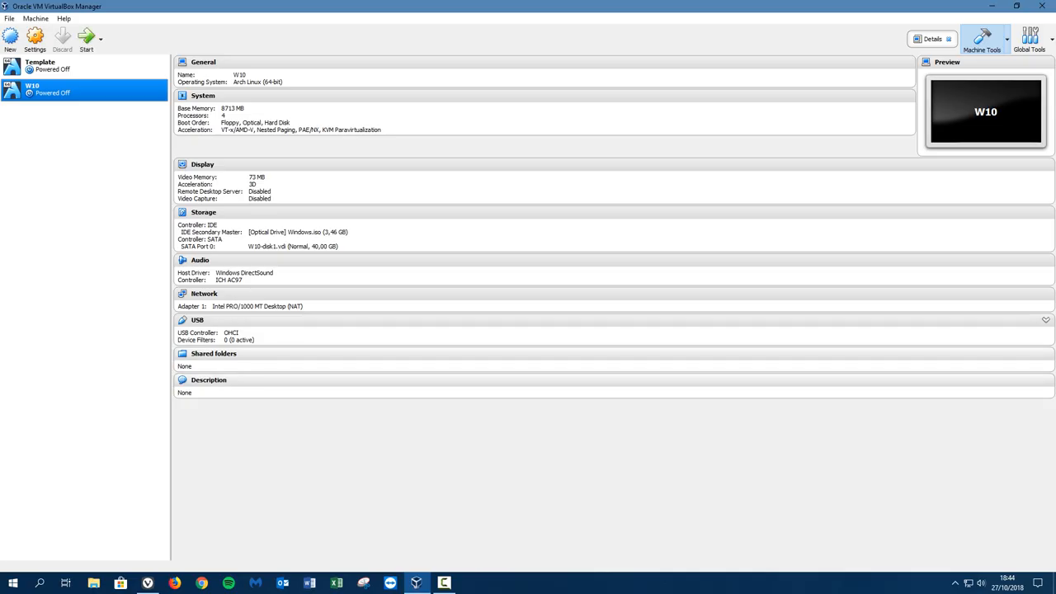
Keep Windows.iso in W10's optical drive and boot the VM from it
click(297, 231)
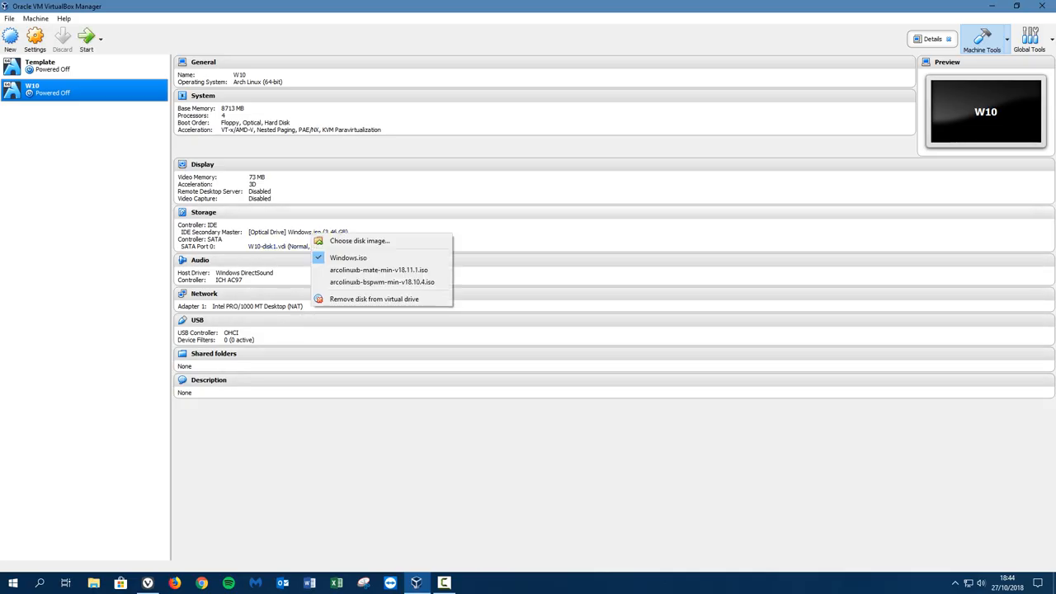
mouse_move(347, 257)
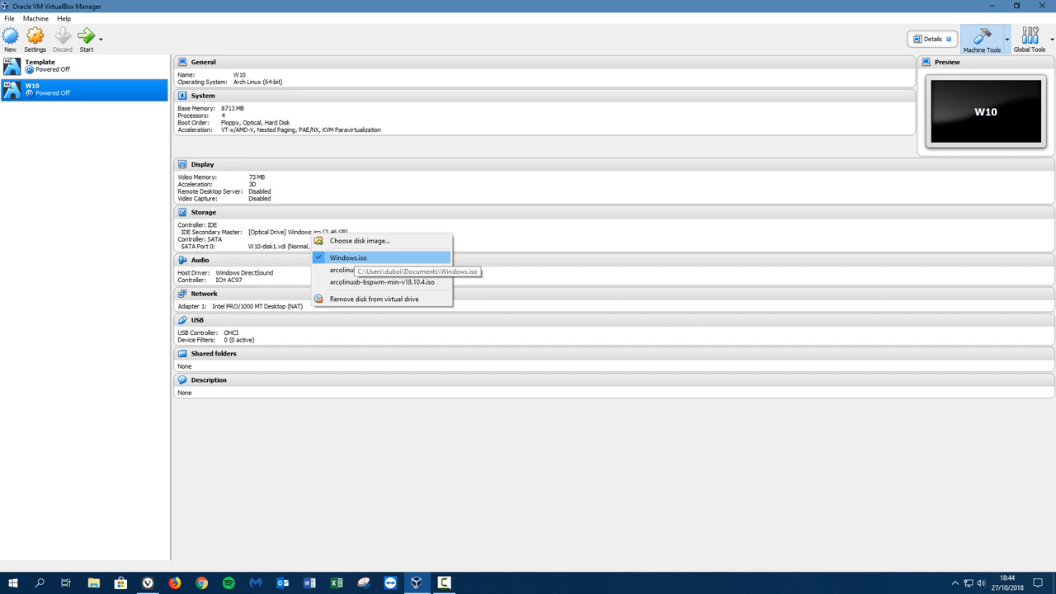
click(347, 258)
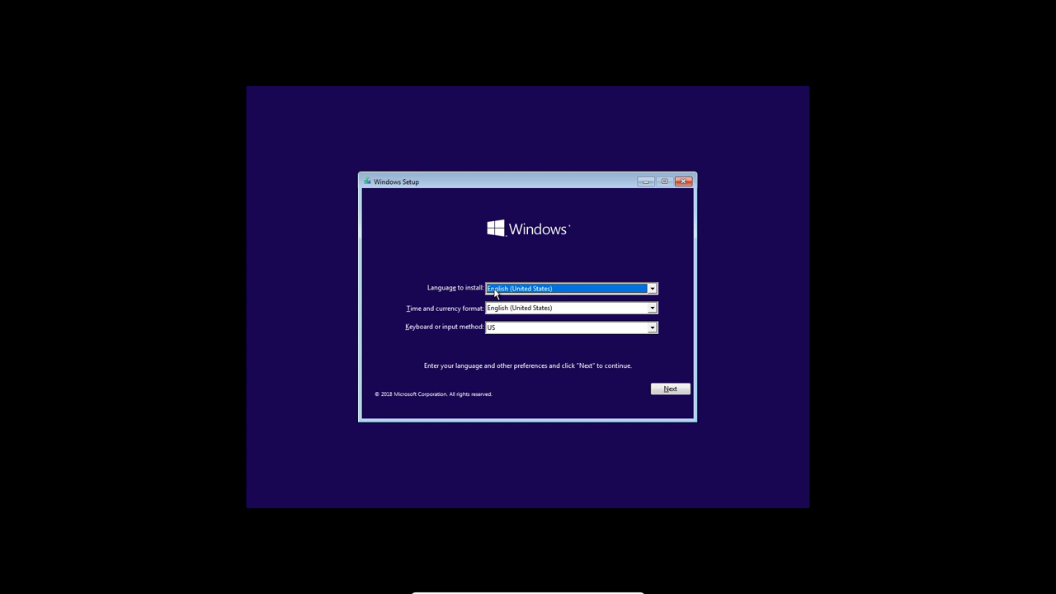
mouse_move(624, 332)
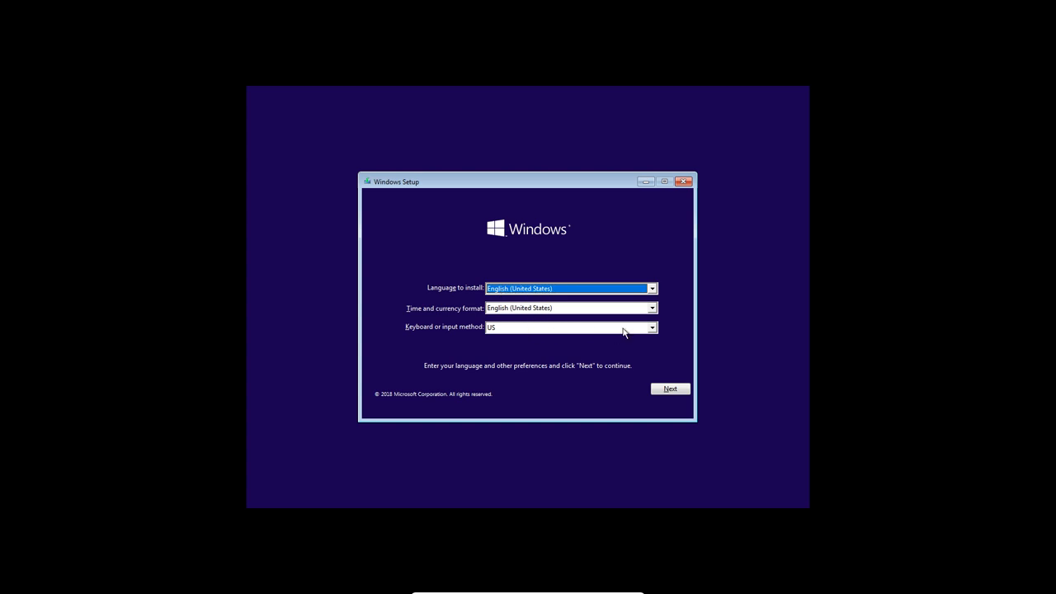
Set the Setup keyboard layout to Belgian (Period) and continue to Install now
click(652, 326)
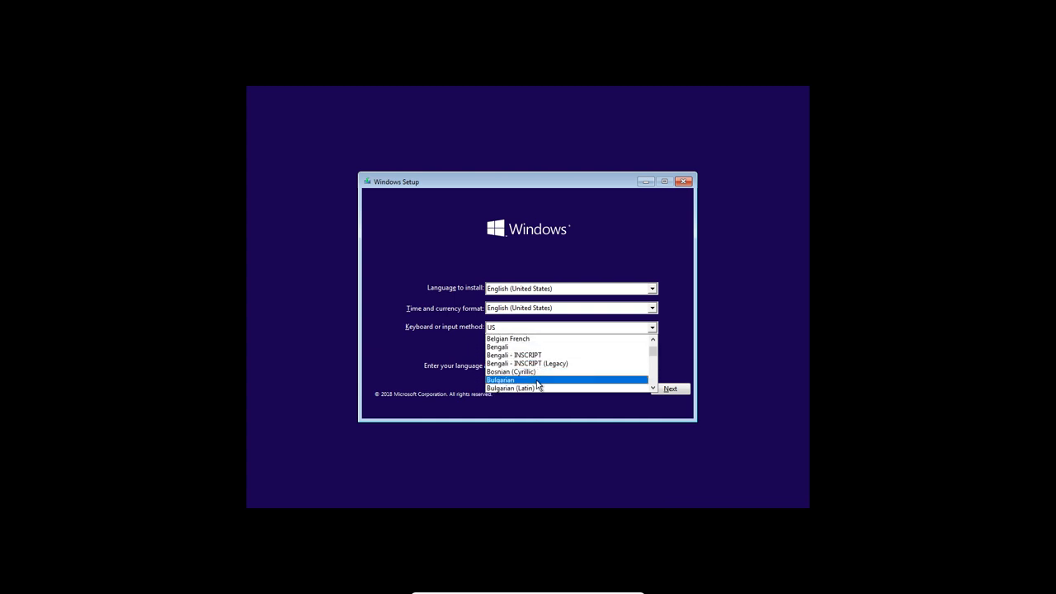
click(512, 339)
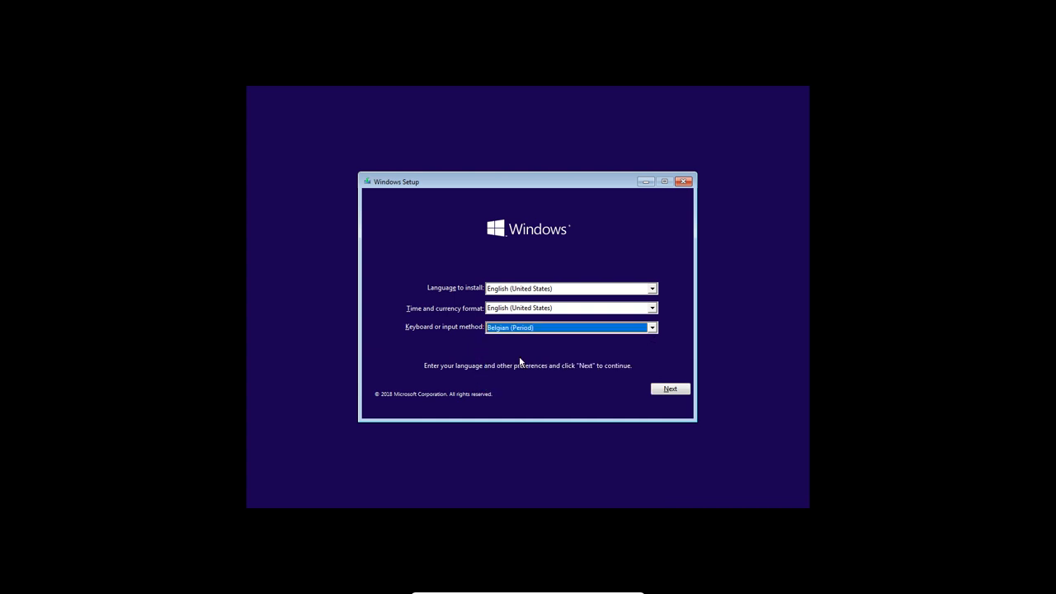
mouse_move(512, 333)
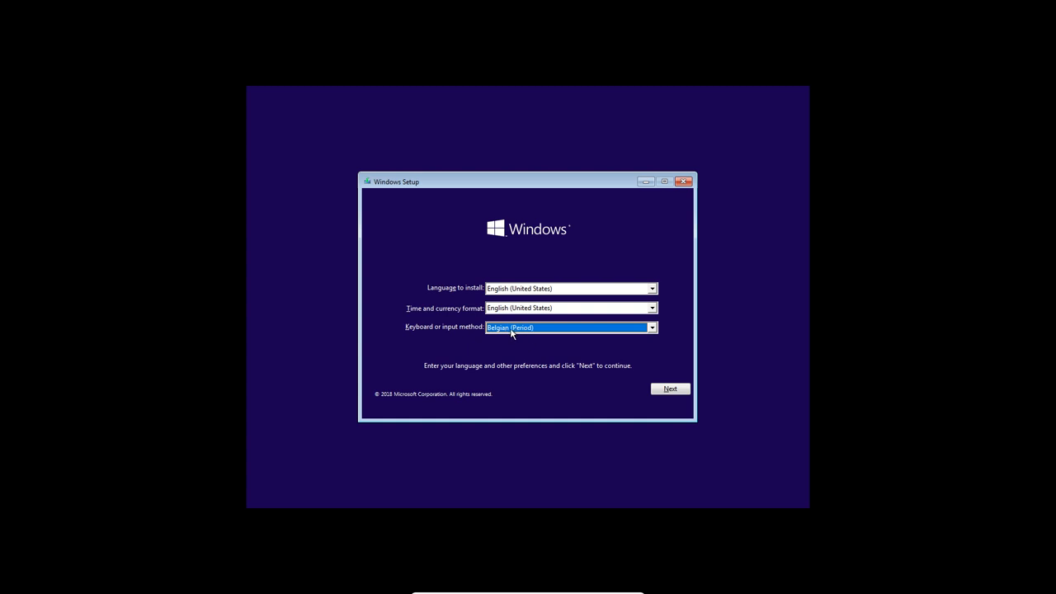
mouse_move(670, 389)
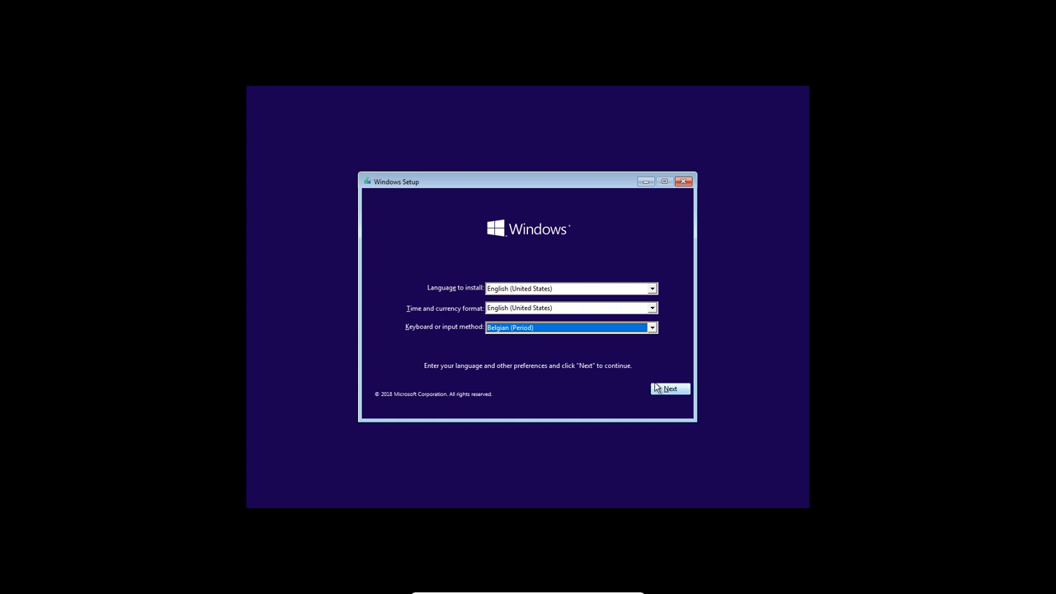
click(669, 389)
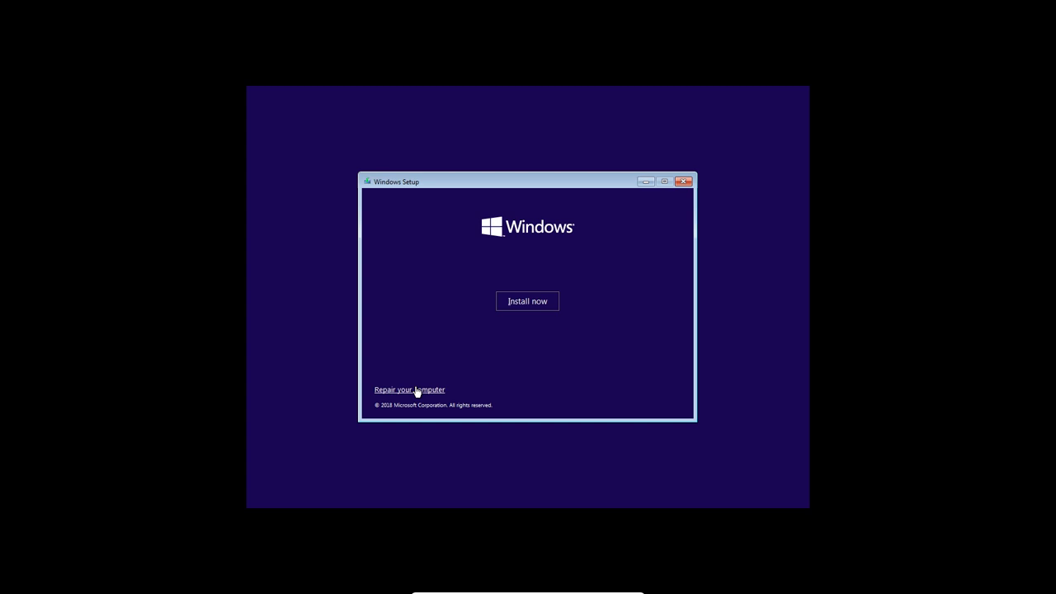
mouse_move(527, 300)
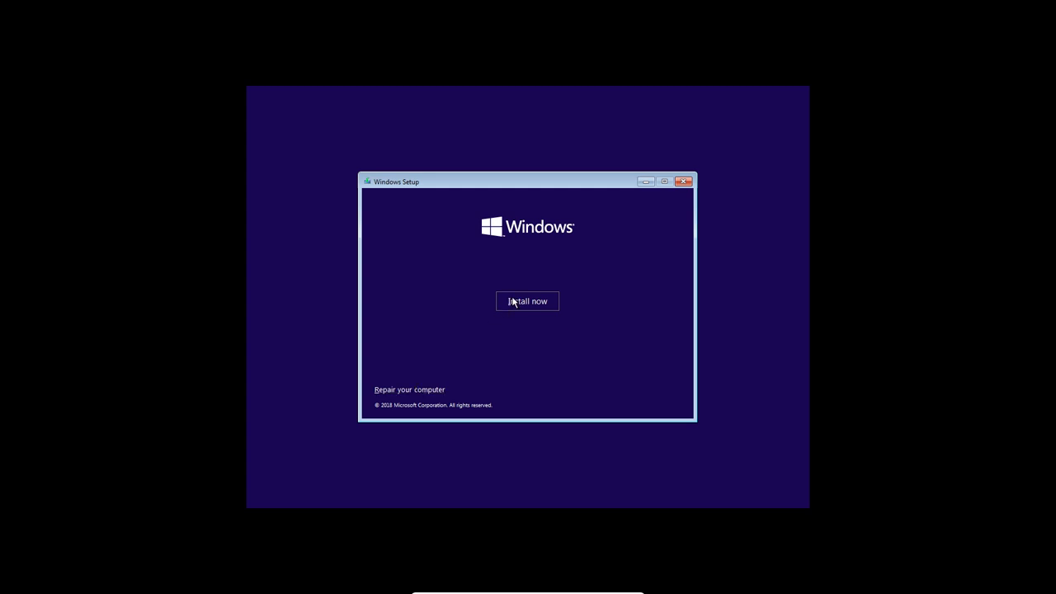
mouse_move(458, 318)
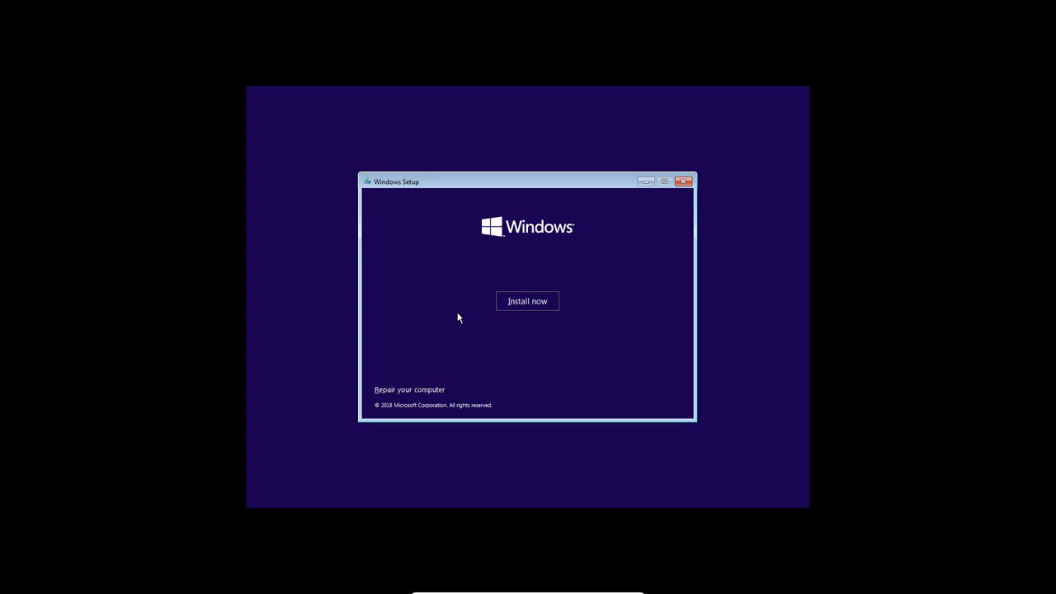
mouse_move(403, 378)
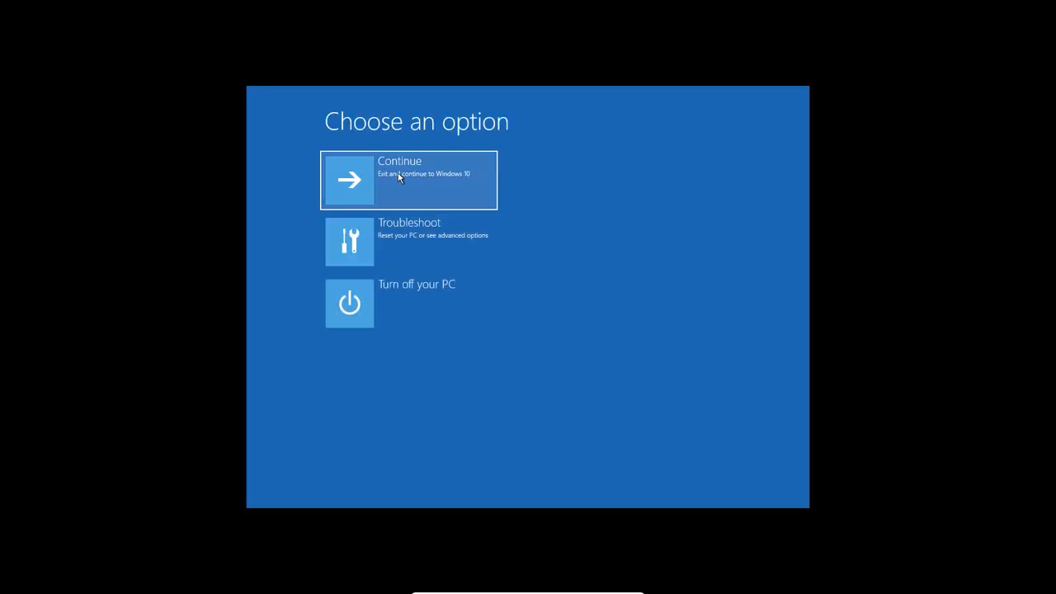
mouse_move(399, 307)
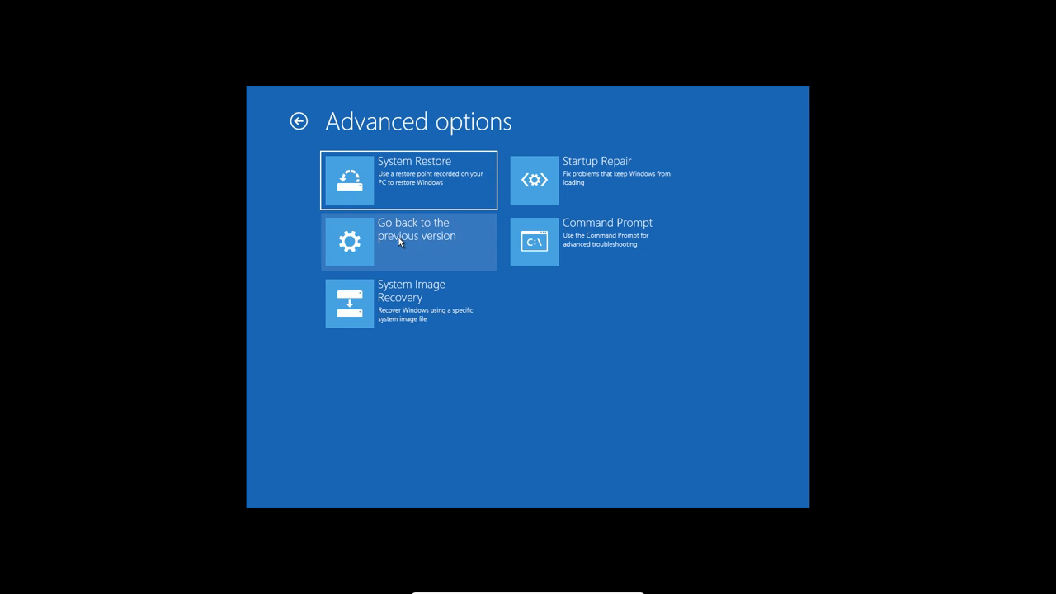
mouse_move(545, 253)
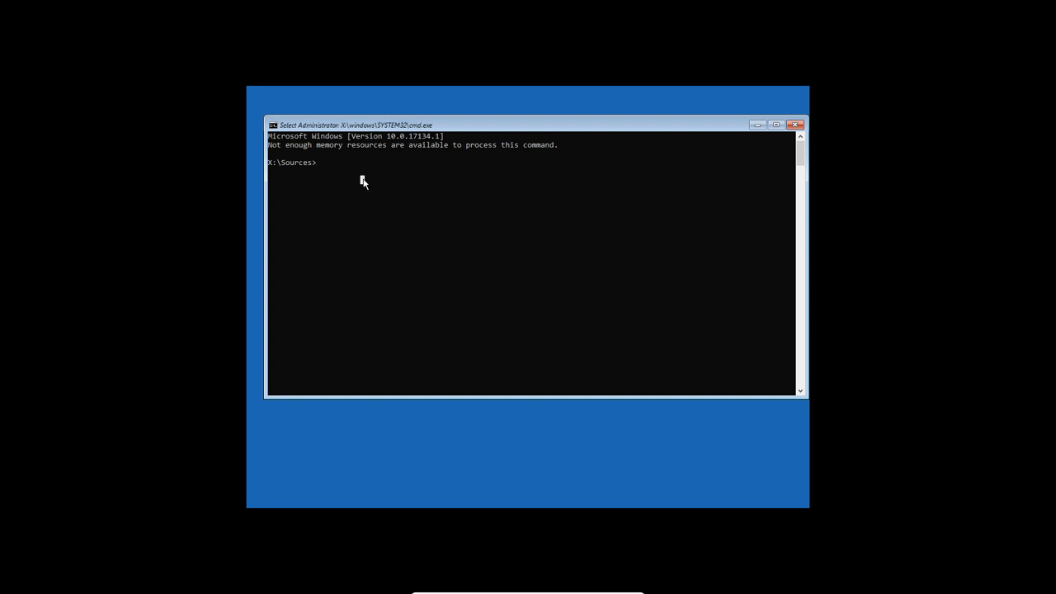
Run bootrec /FixMbr and attempt bootrec /FixBoot at the recovery prompt
text(bootr)
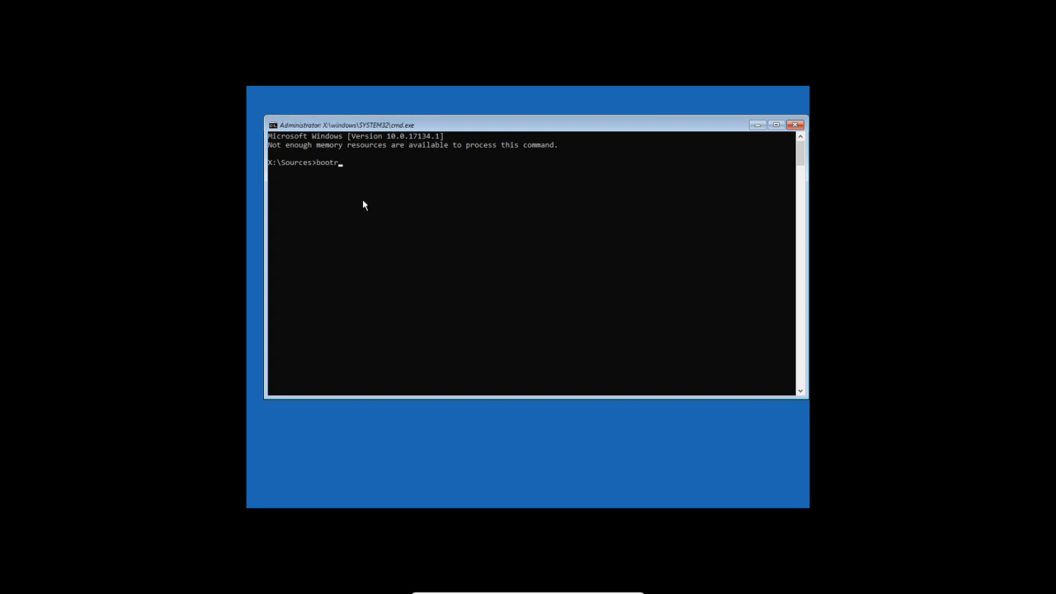
text(ec)
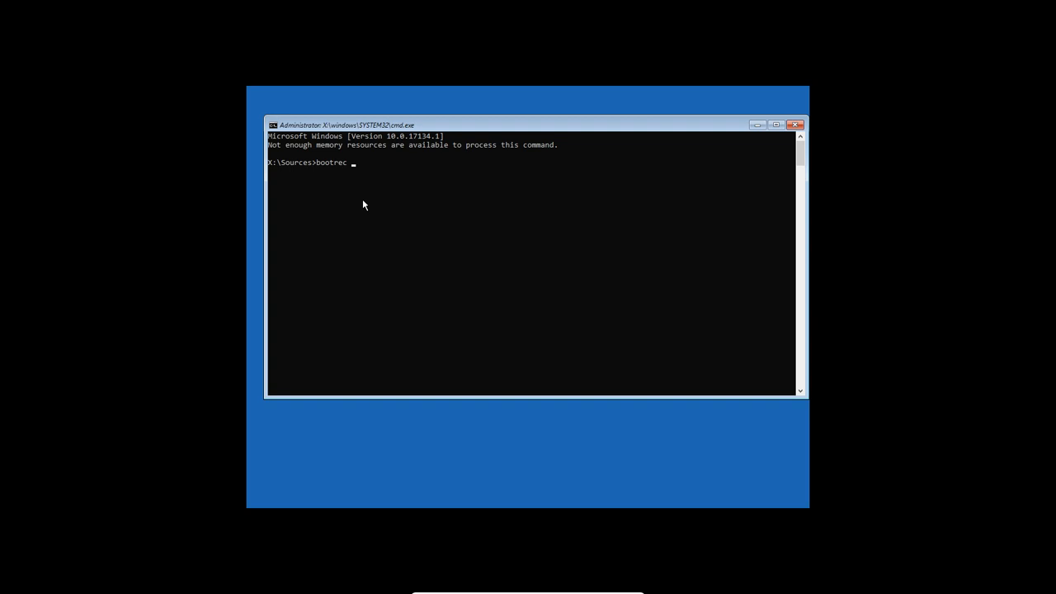
text(/FixMb)
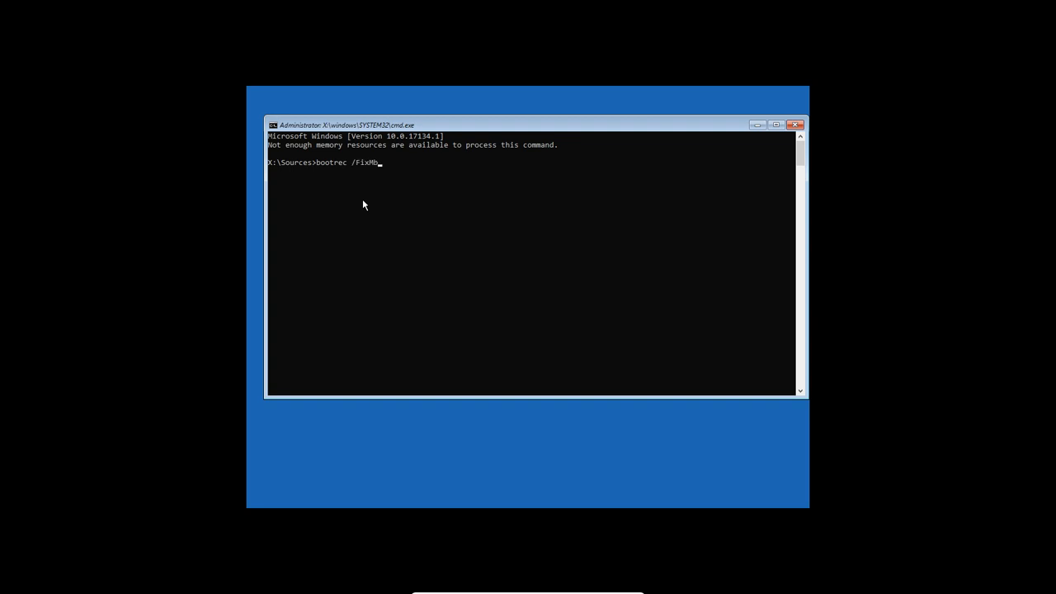
text(r)
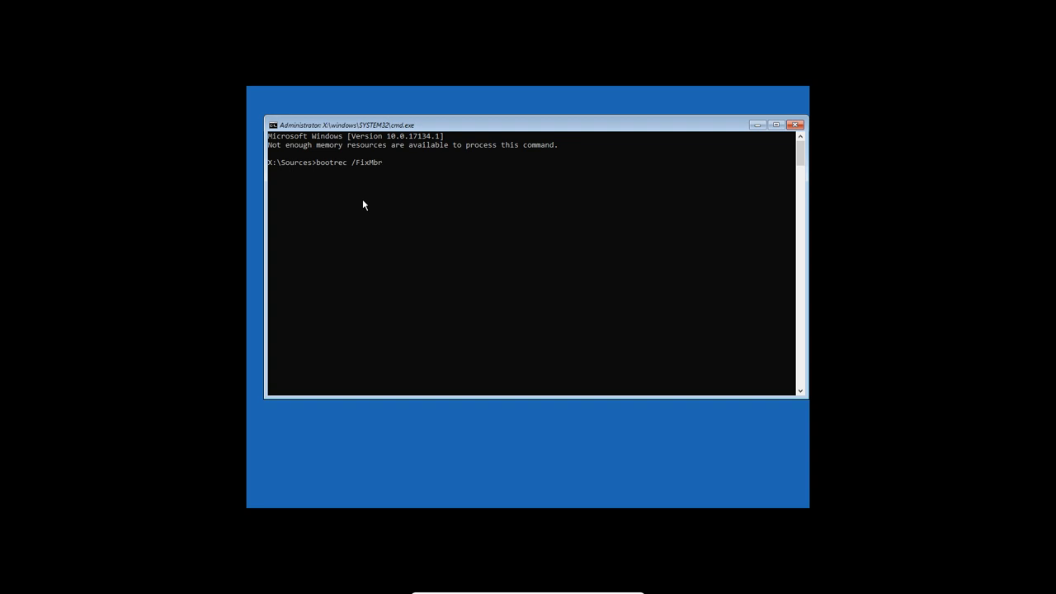
key(enter)
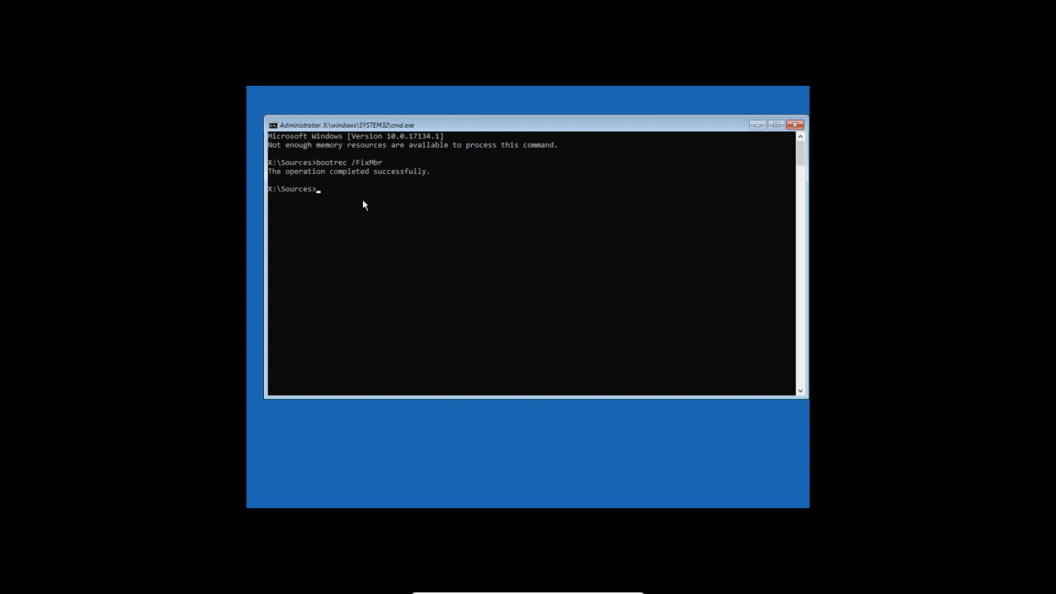
text(bootrec /FixM)
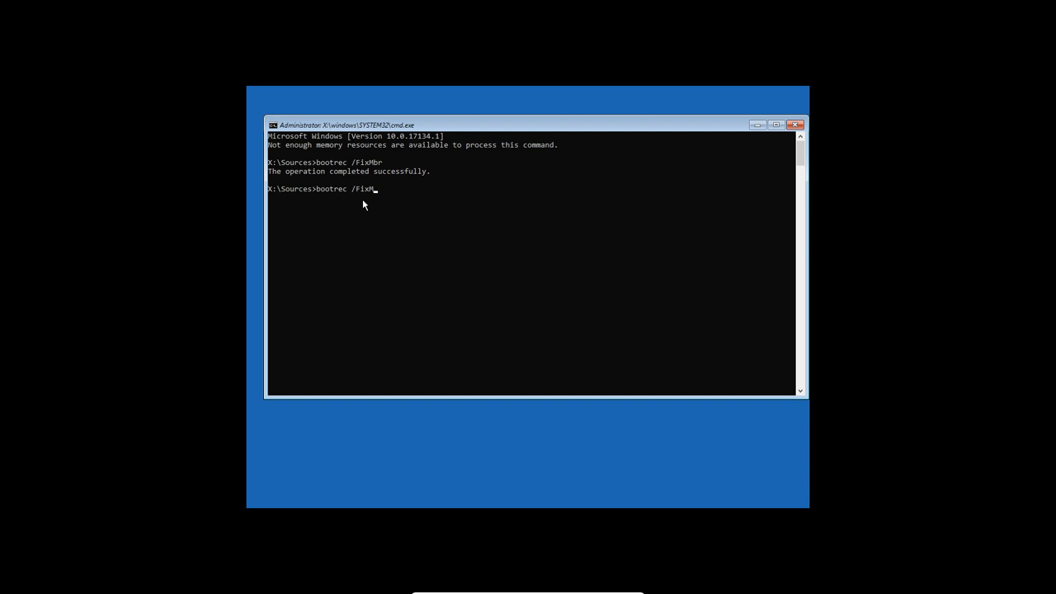
text(Boot)
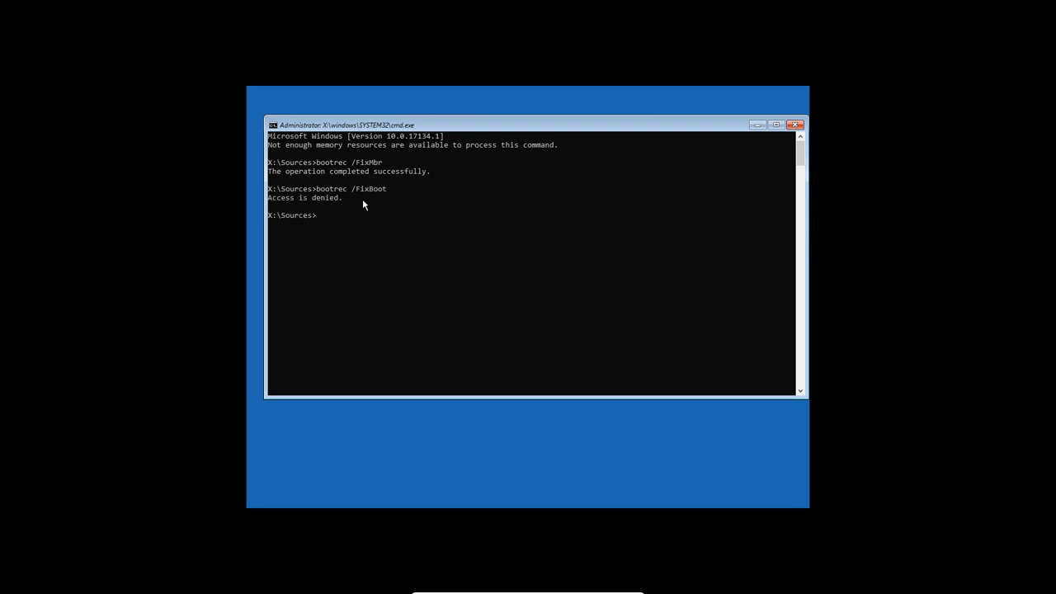
text(BOo)
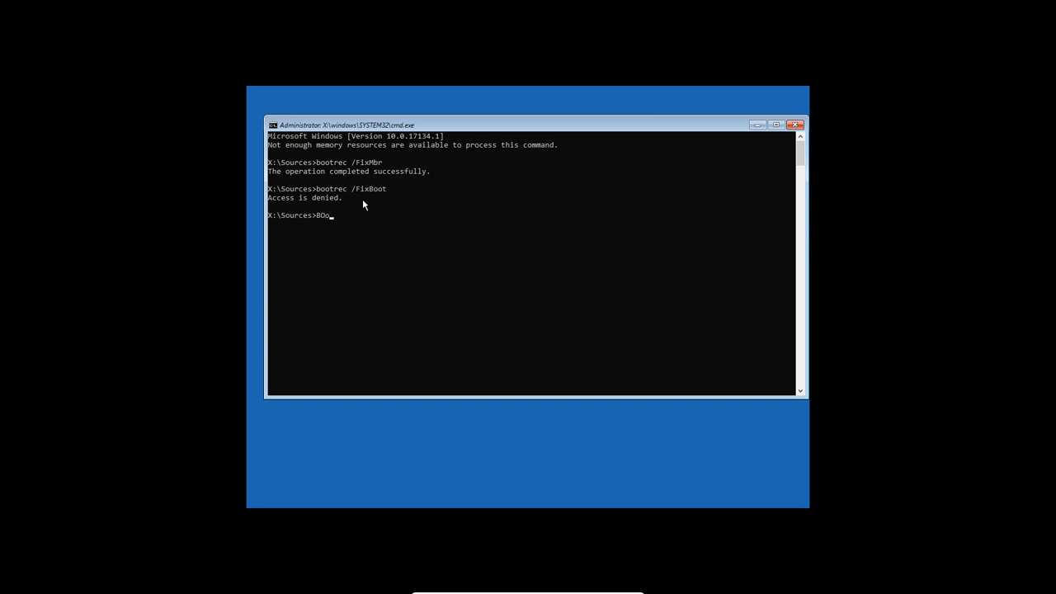
text(bootrec /FixBoot)
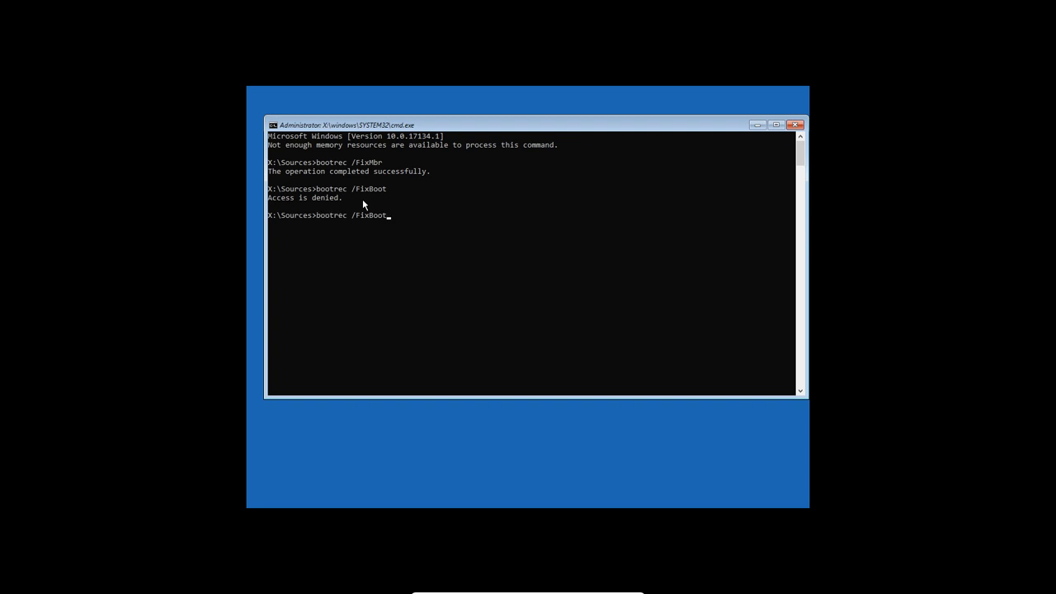
key(Backspace)
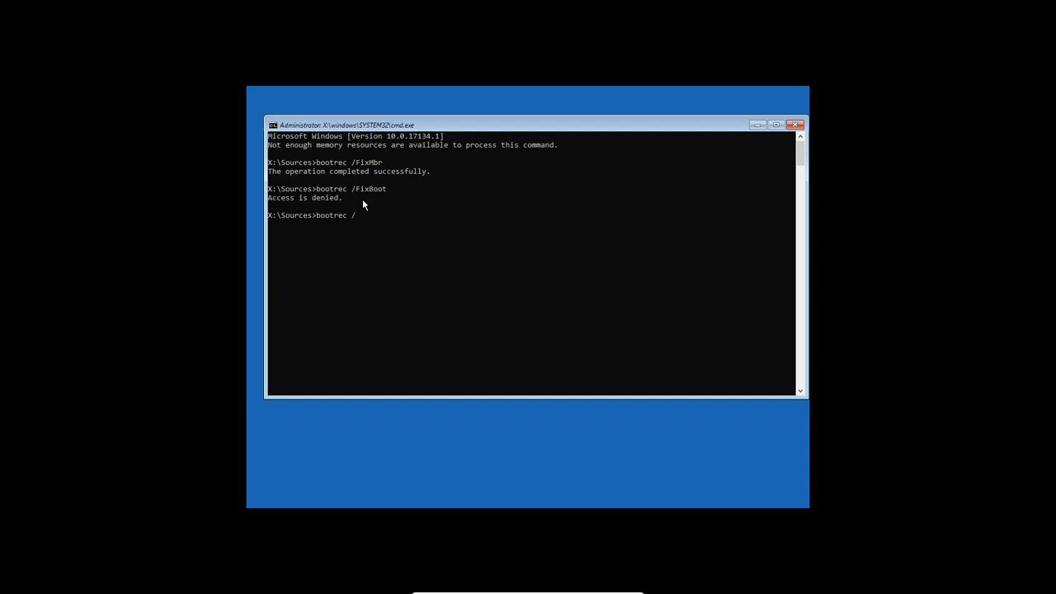
Run bootrec /ScanOs and bootrec /RebuildBcd, then exit the command prompt
text(ScanOs)
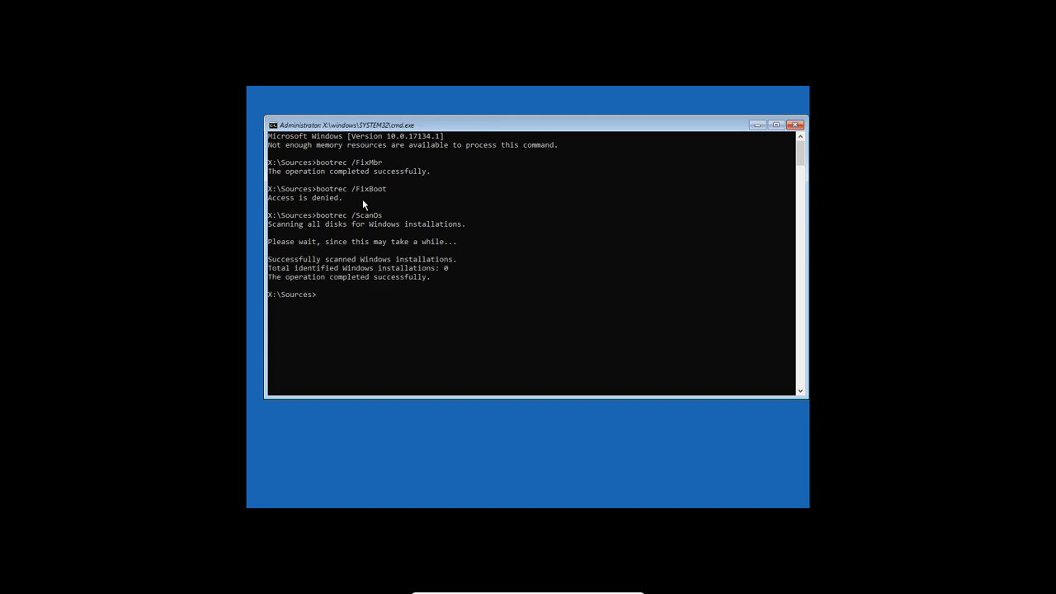
text(bootrec /)
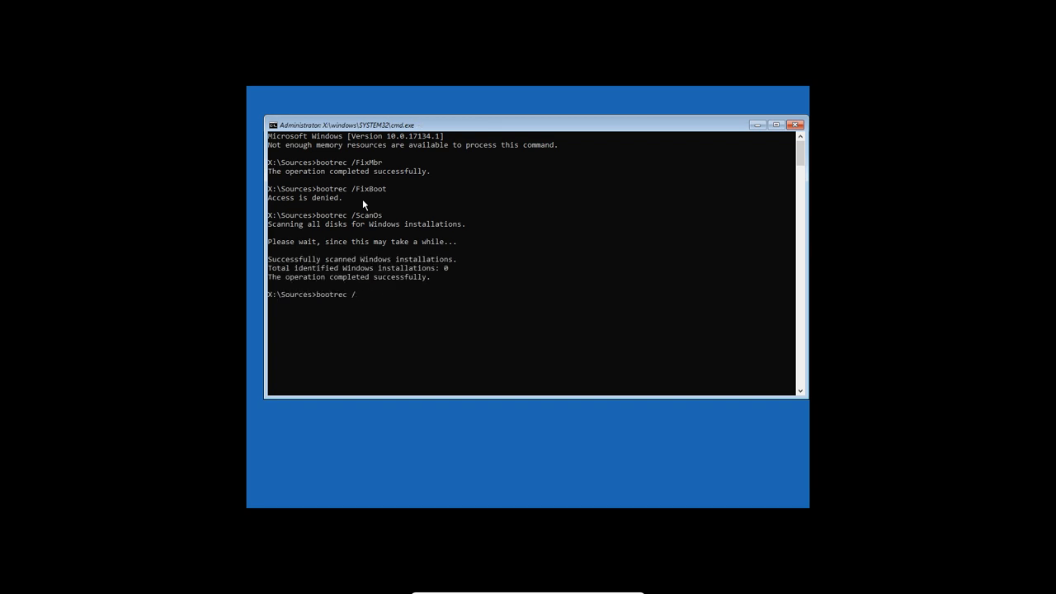
text(Rebuil)
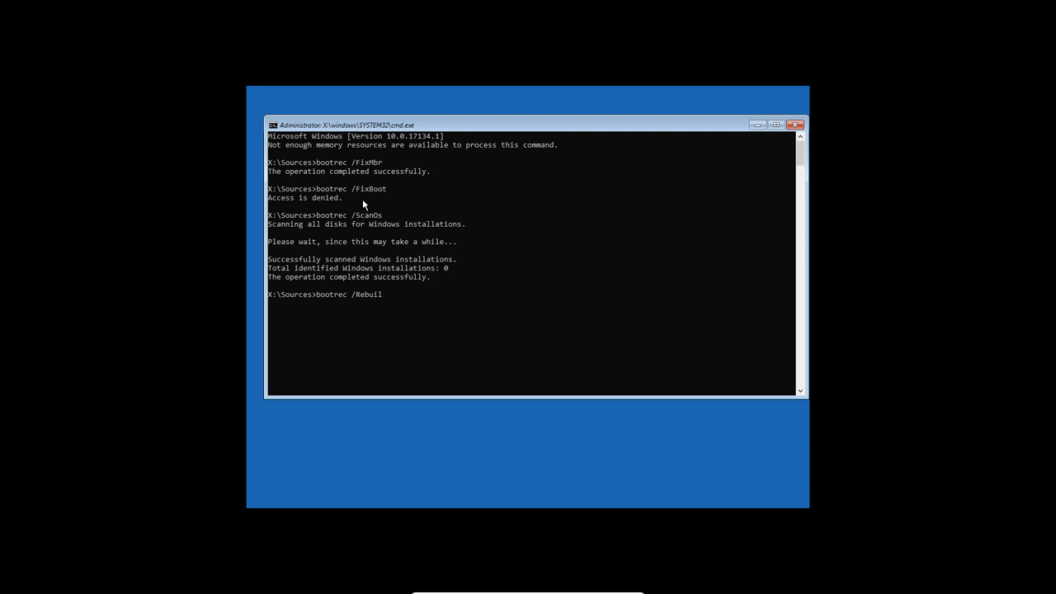
text(dBcd)
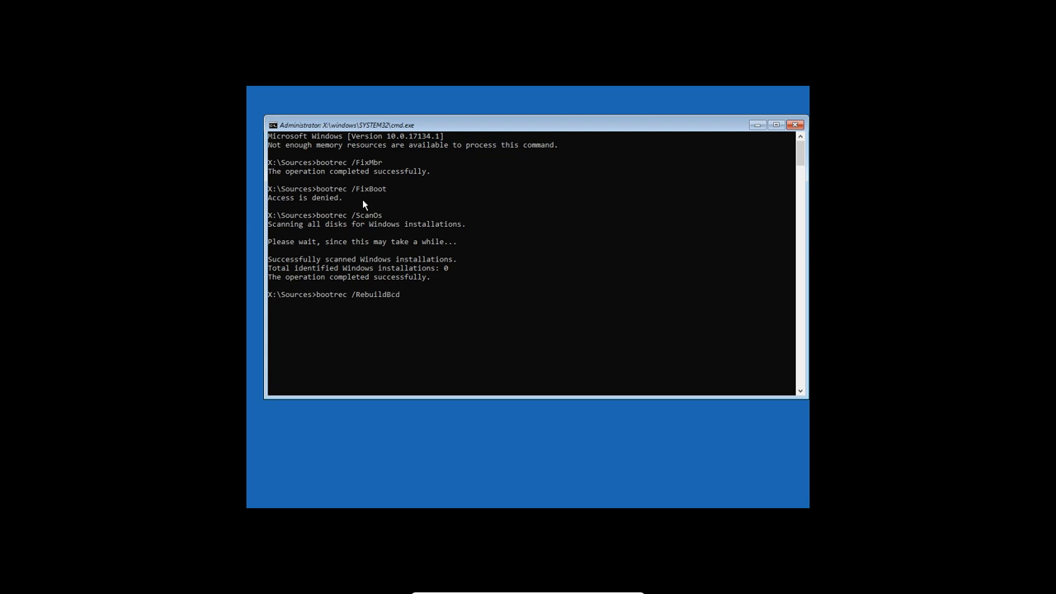
key(enter)
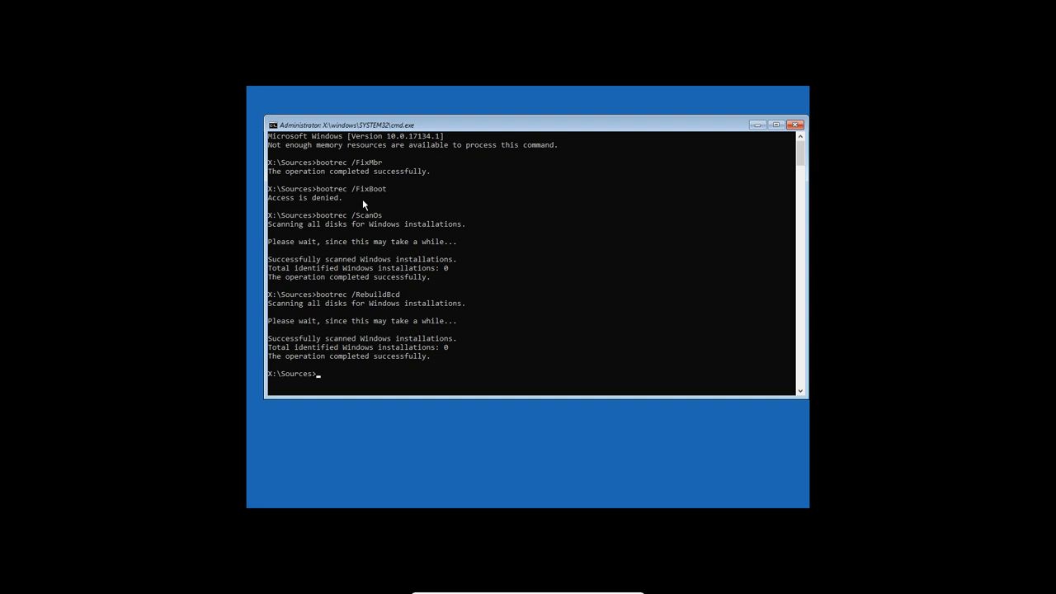
mouse_move(359, 165)
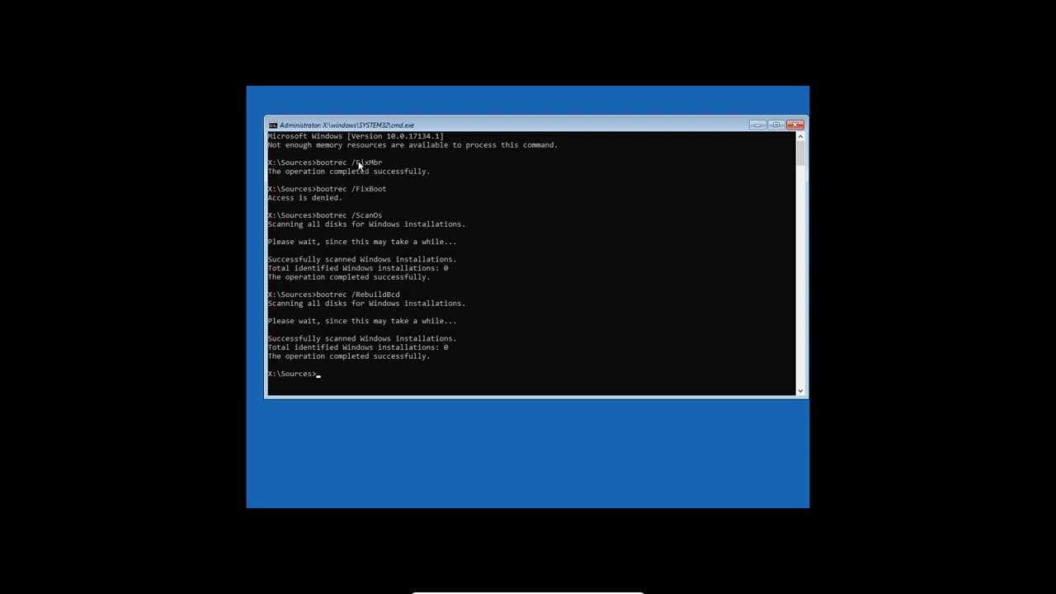
mouse_move(378, 164)
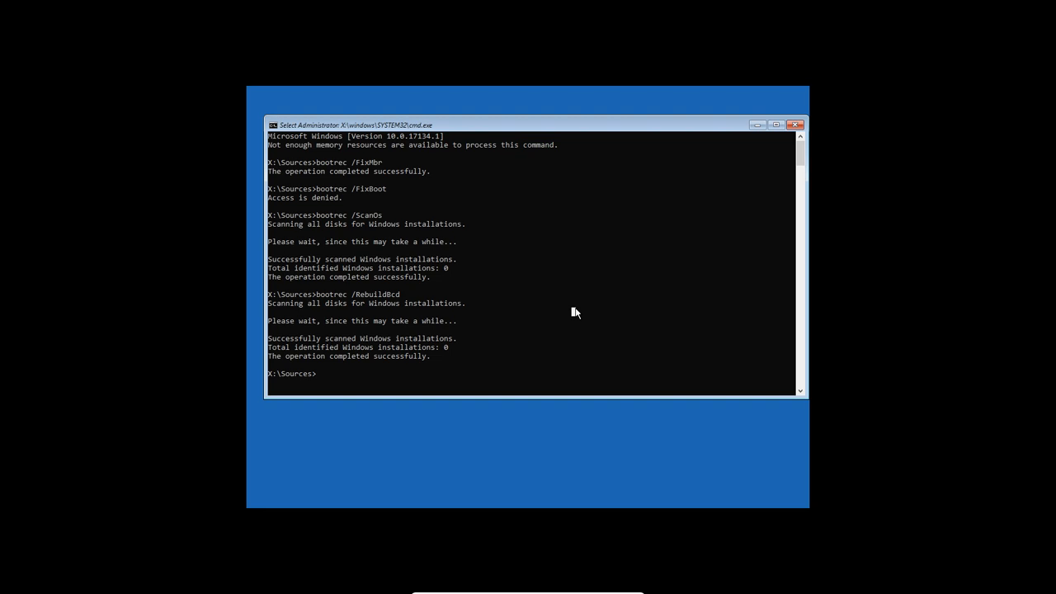
text(ex)
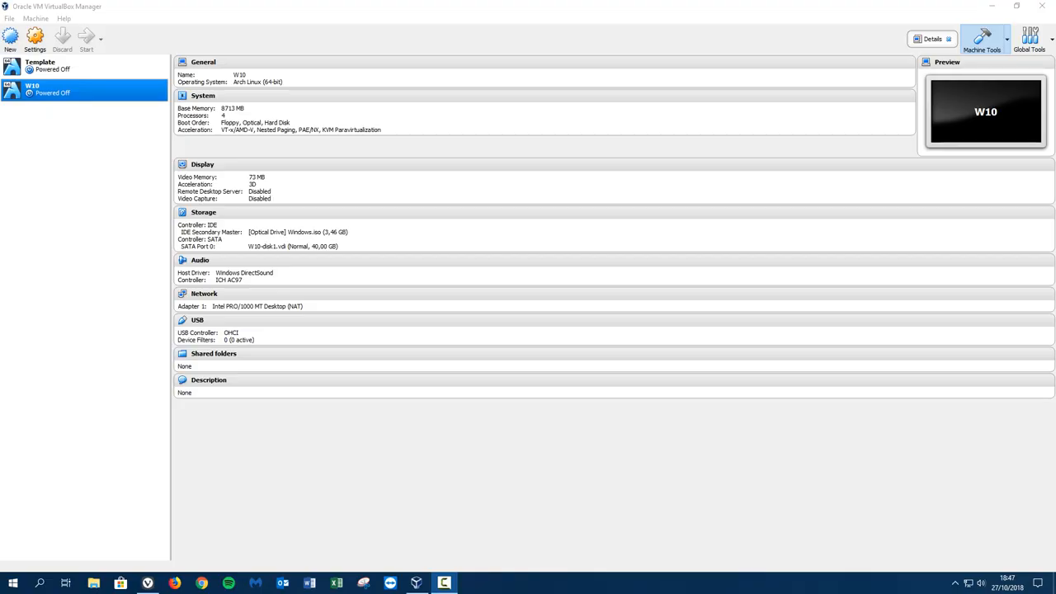
Eject the Windows ISO from W10's virtual optical drive
click(297, 232)
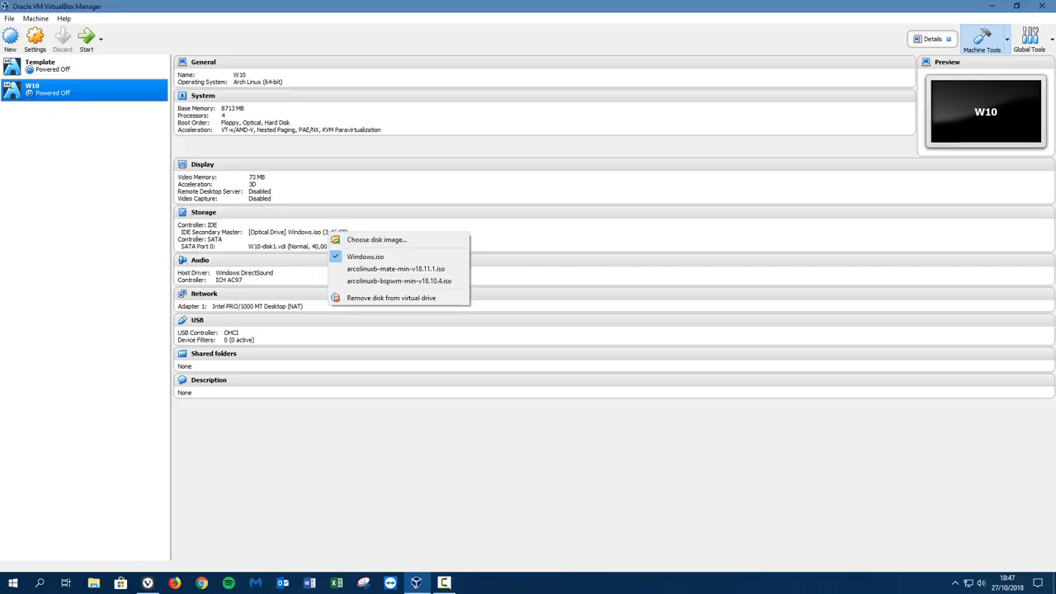
mouse_move(396, 268)
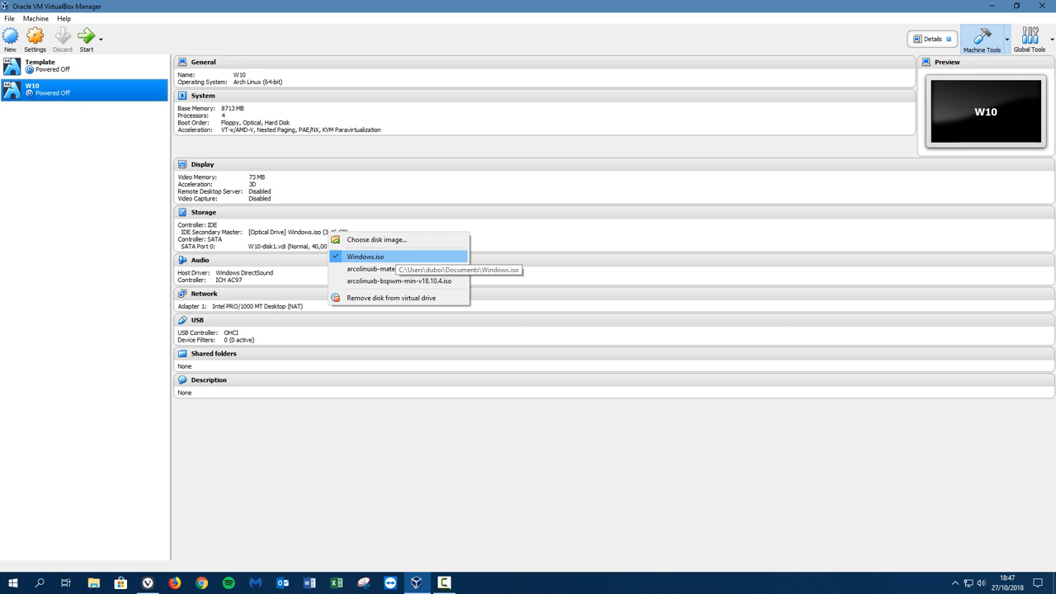
click(390, 298)
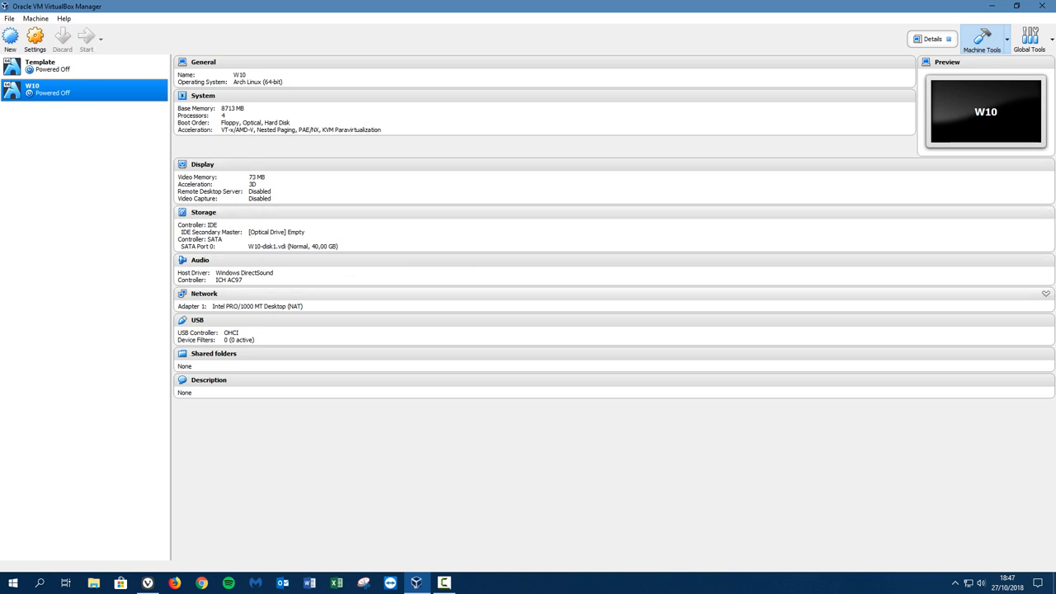
mouse_move(394, 316)
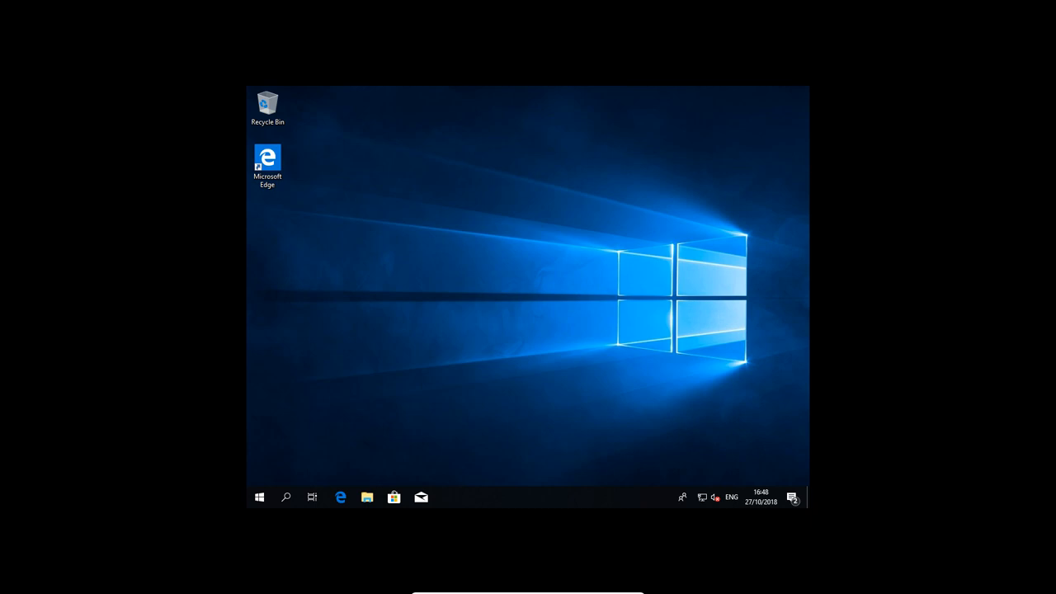
mouse_move(251, 449)
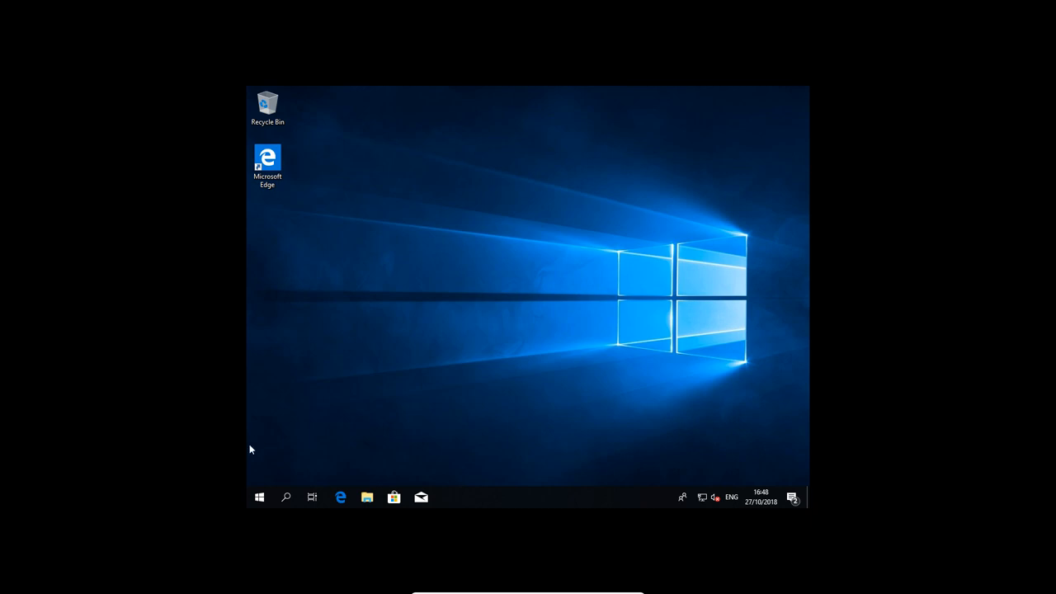
Search the Start menu for netplwiz
click(259, 497)
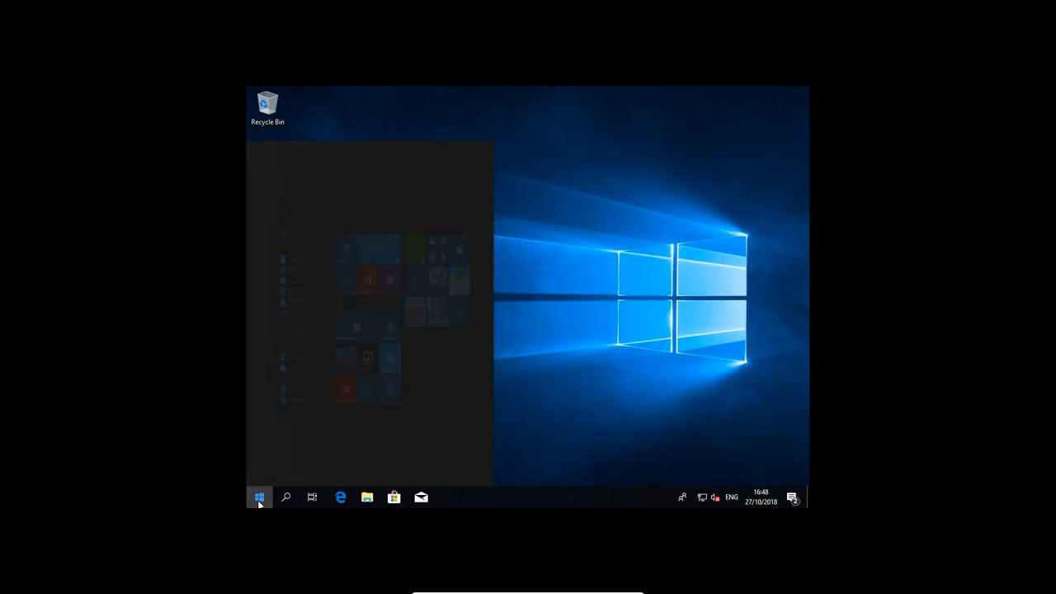
text(netplz)
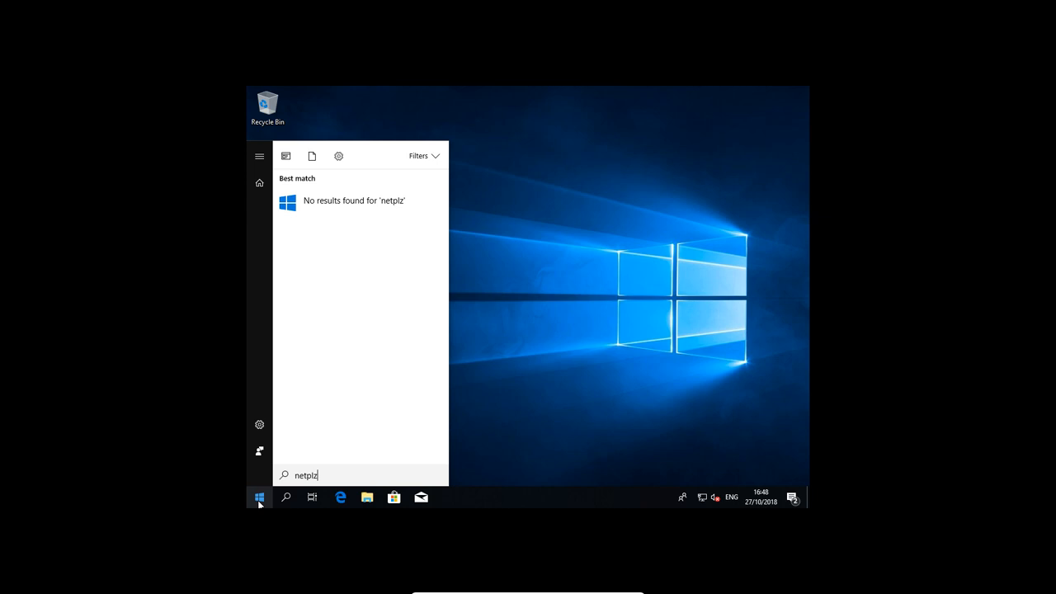
text(wiz)
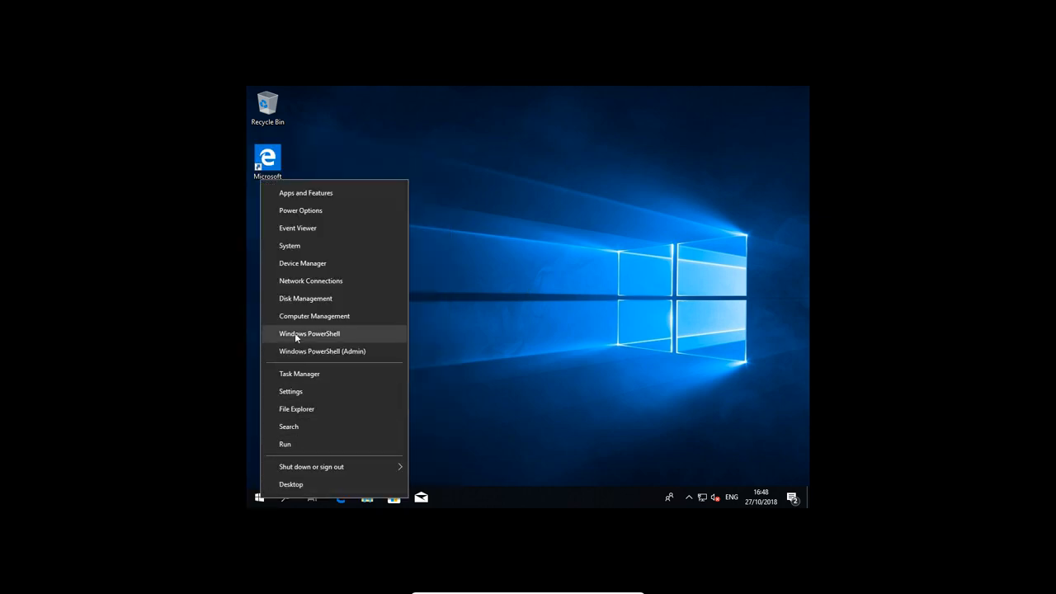
Open Disk Management and delete the 19.73 GB third partition on Disk 0
click(306, 297)
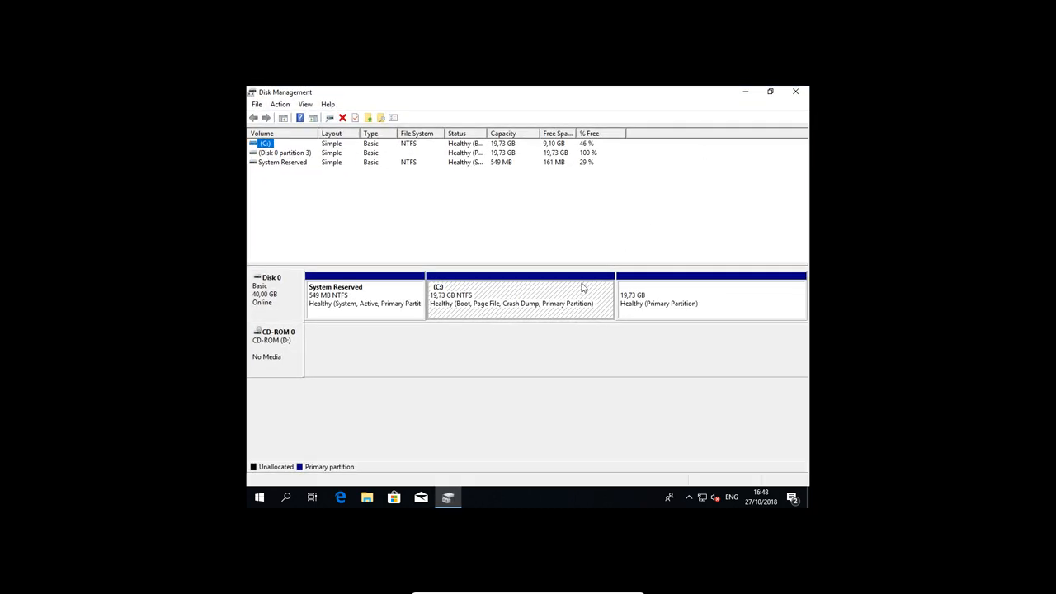
mouse_move(652, 315)
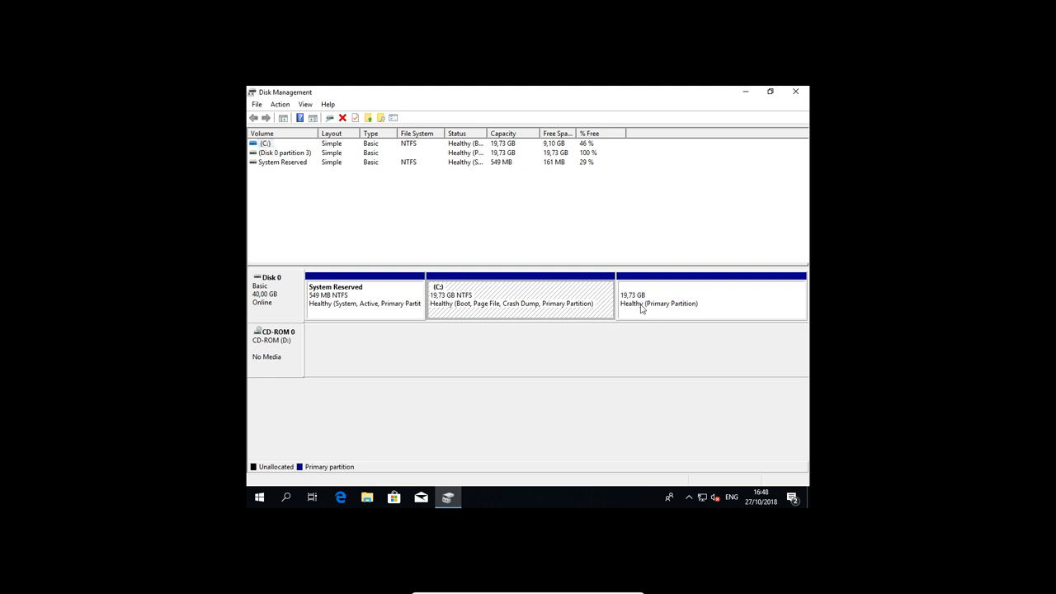
right_click(710, 297)
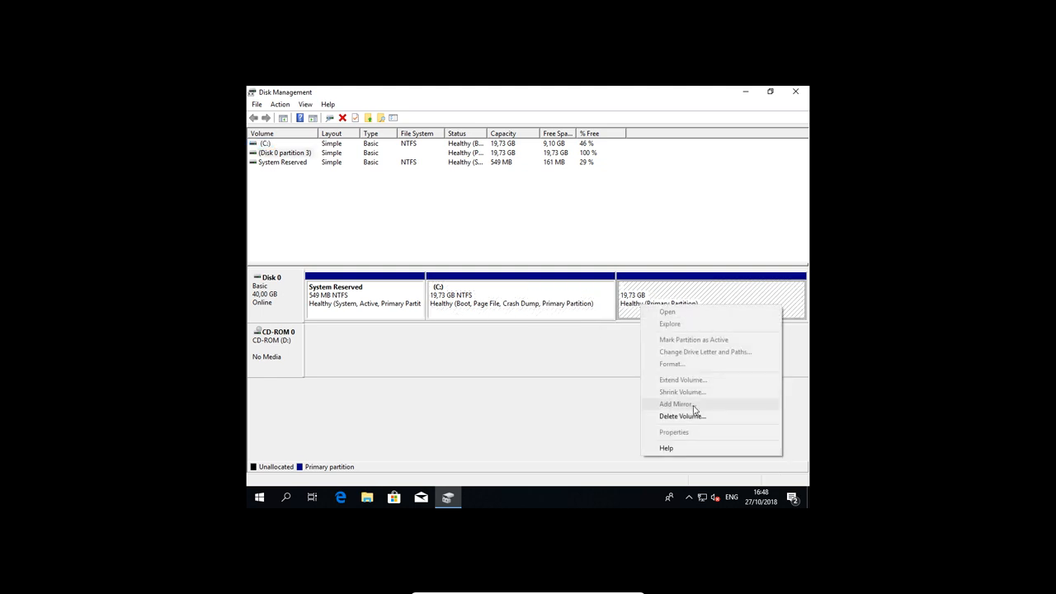
mouse_move(682, 416)
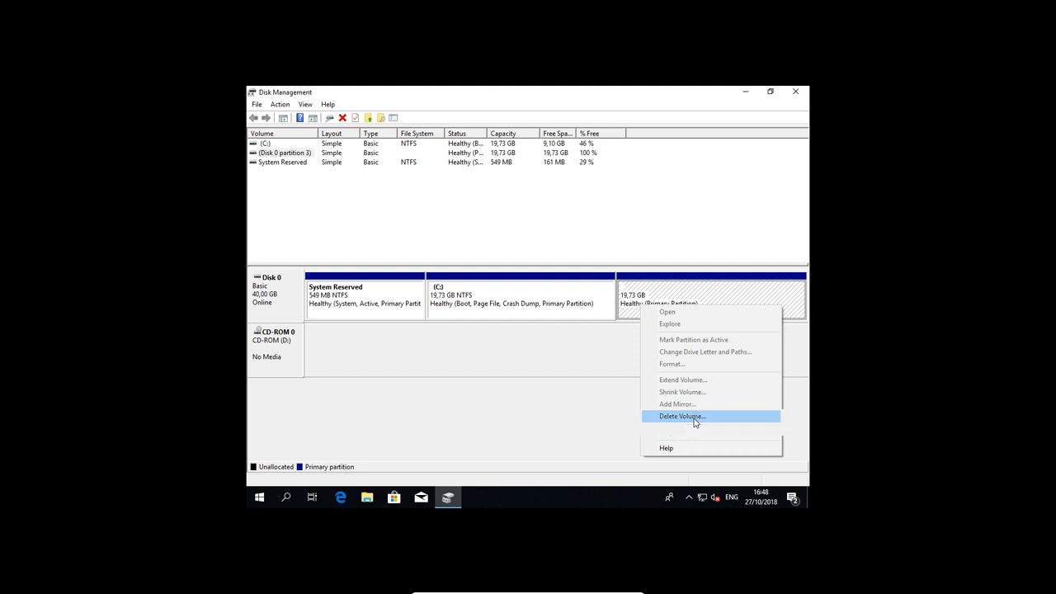
click(682, 416)
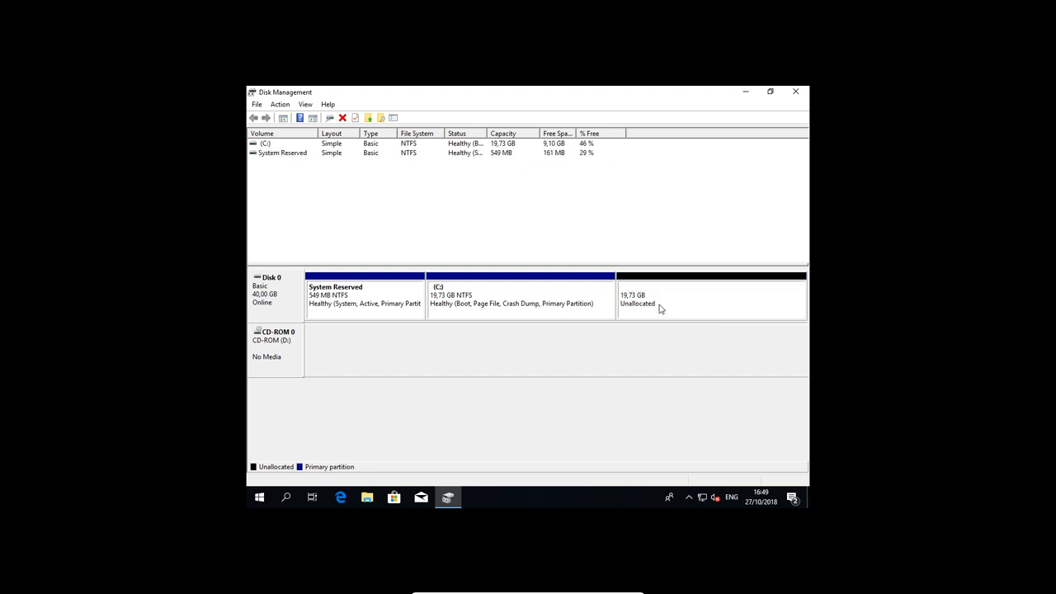
Run the Extend Volume wizard on C: to absorb all unallocated space (39.46 GB)
right_click(520, 297)
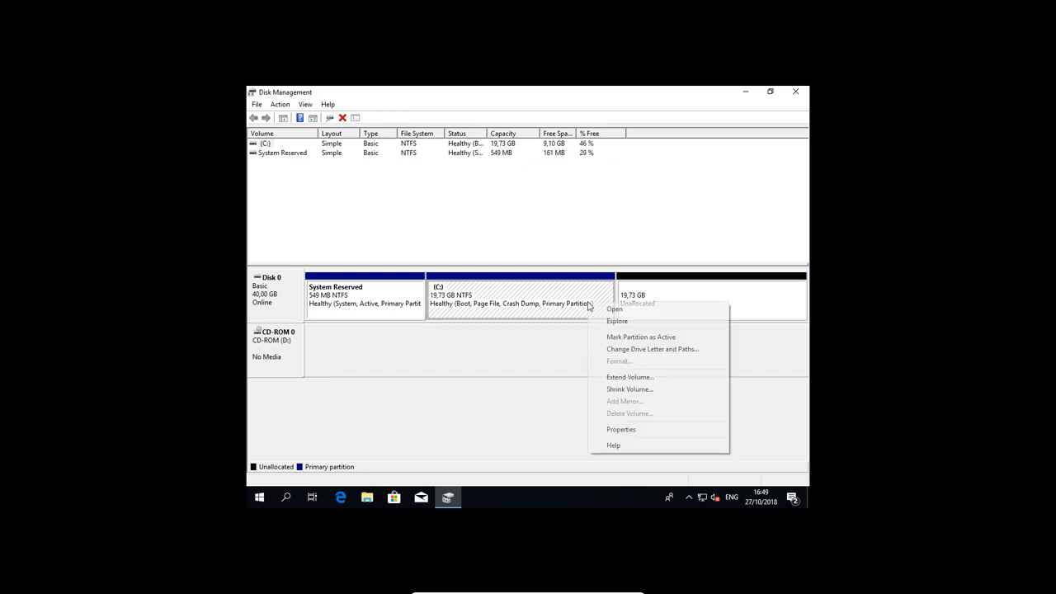
mouse_move(630, 388)
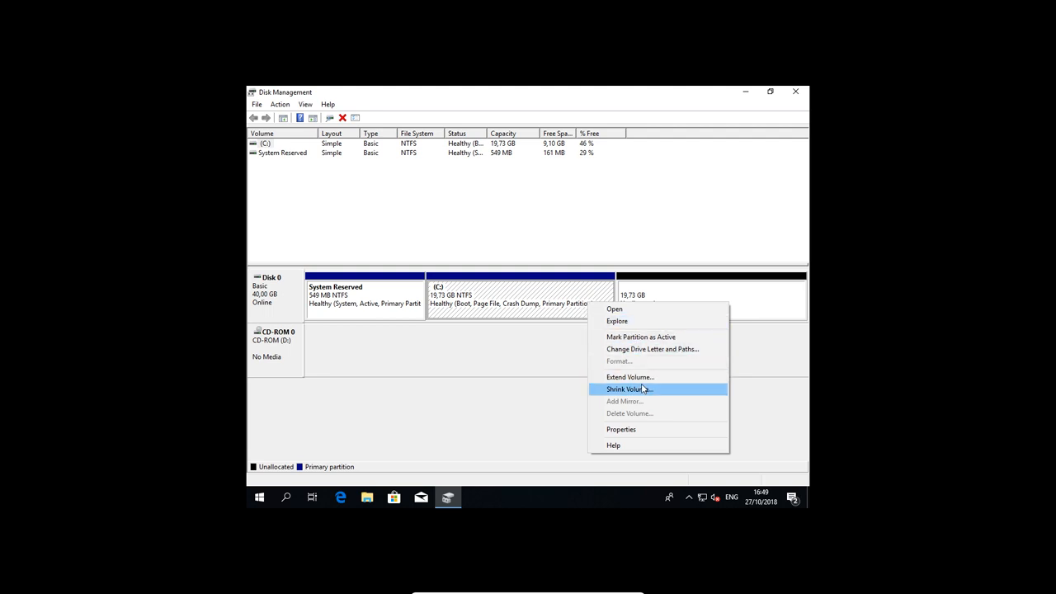
mouse_move(635, 389)
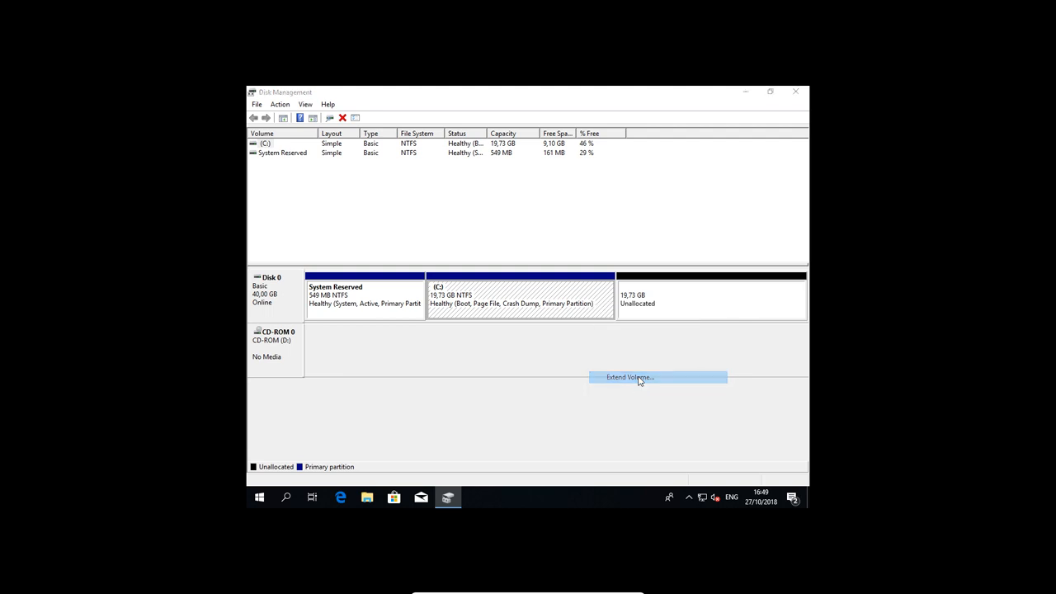
click(629, 376)
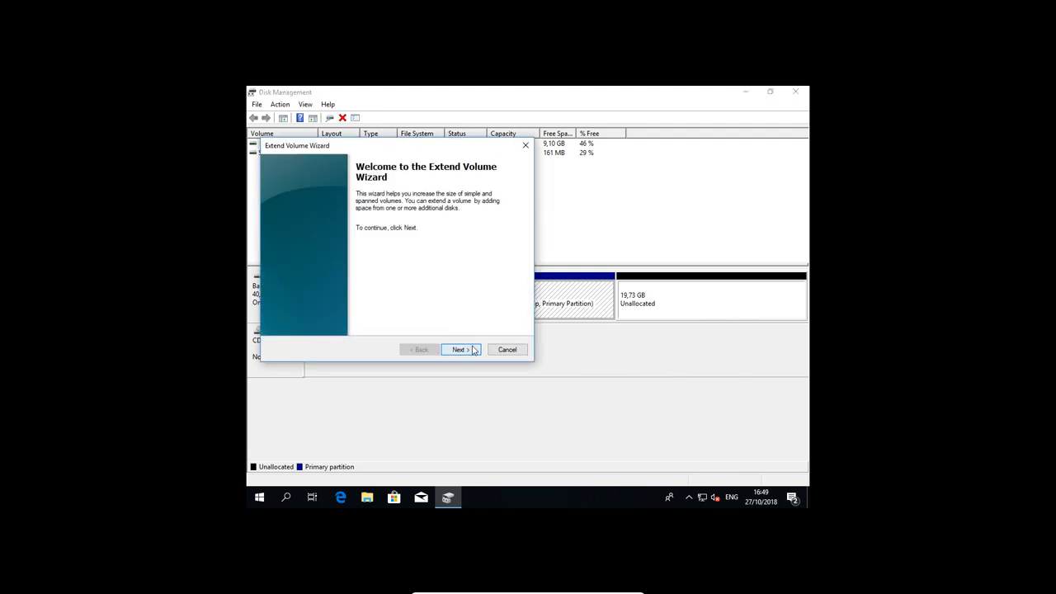
click(460, 349)
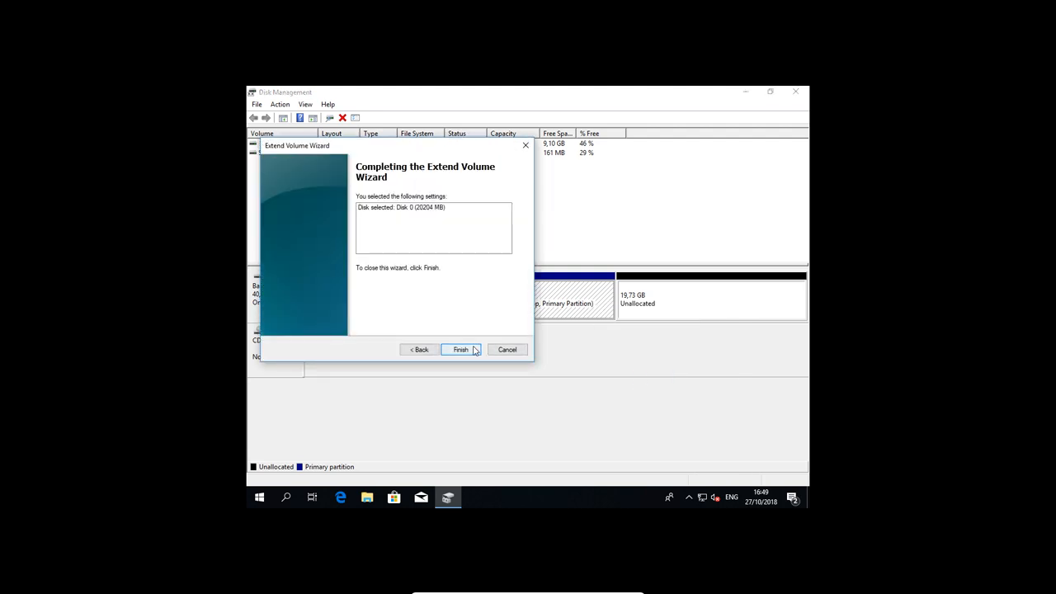
click(460, 348)
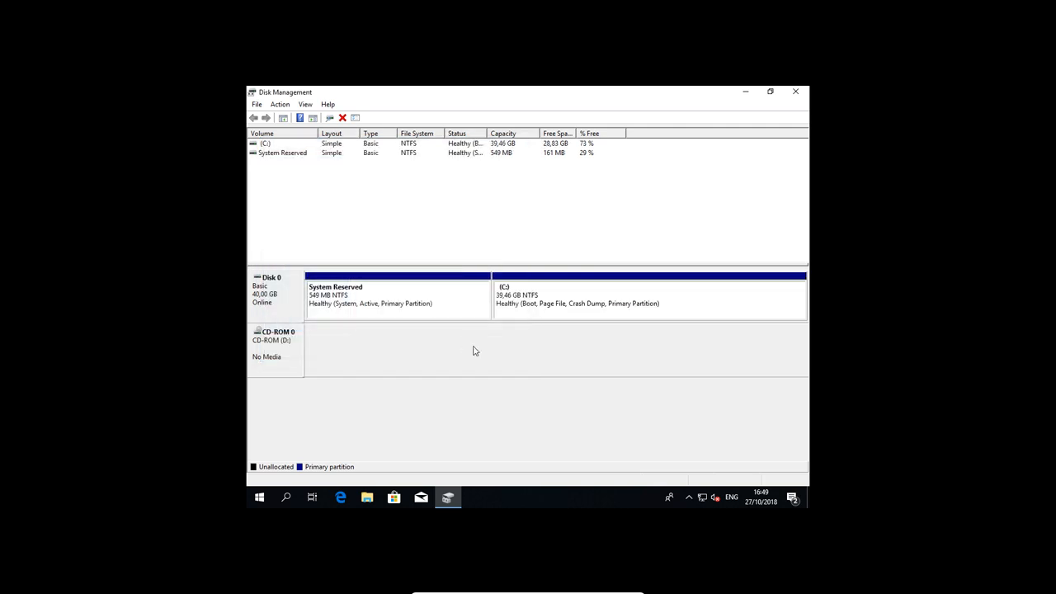
mouse_move(749, 132)
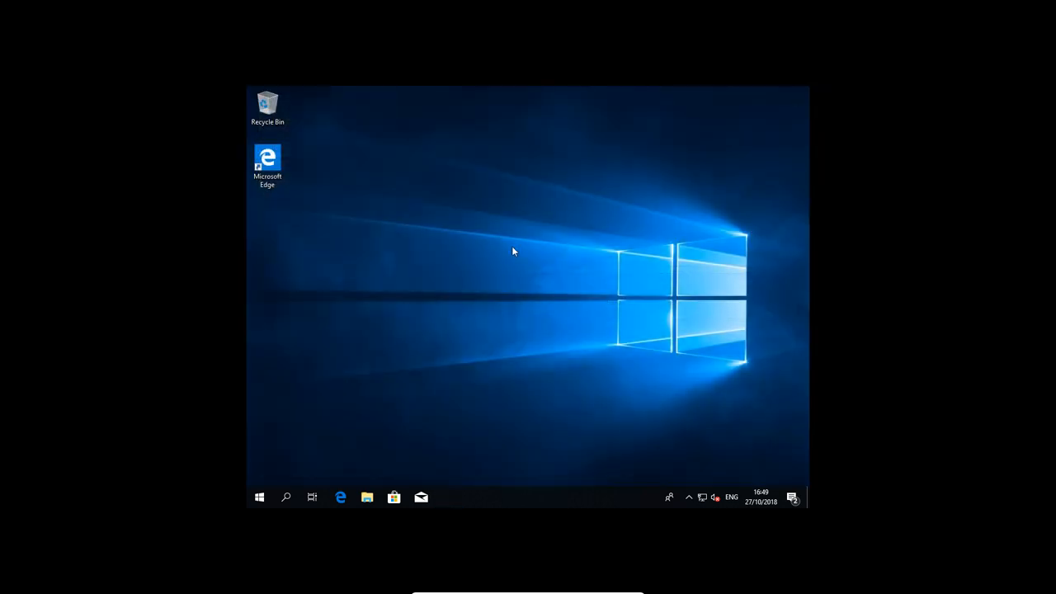
click(367, 497)
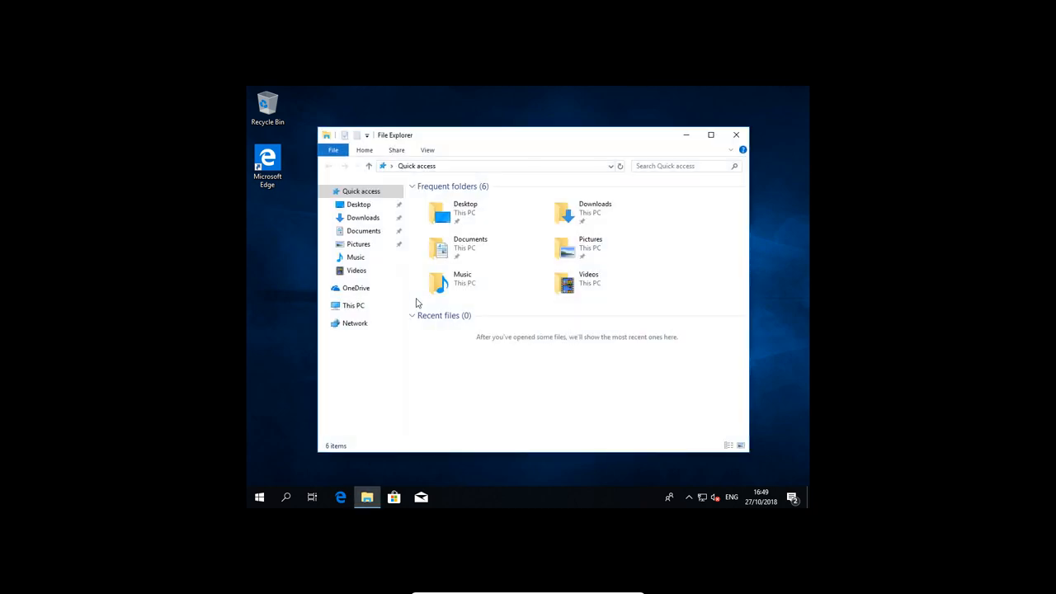
click(353, 305)
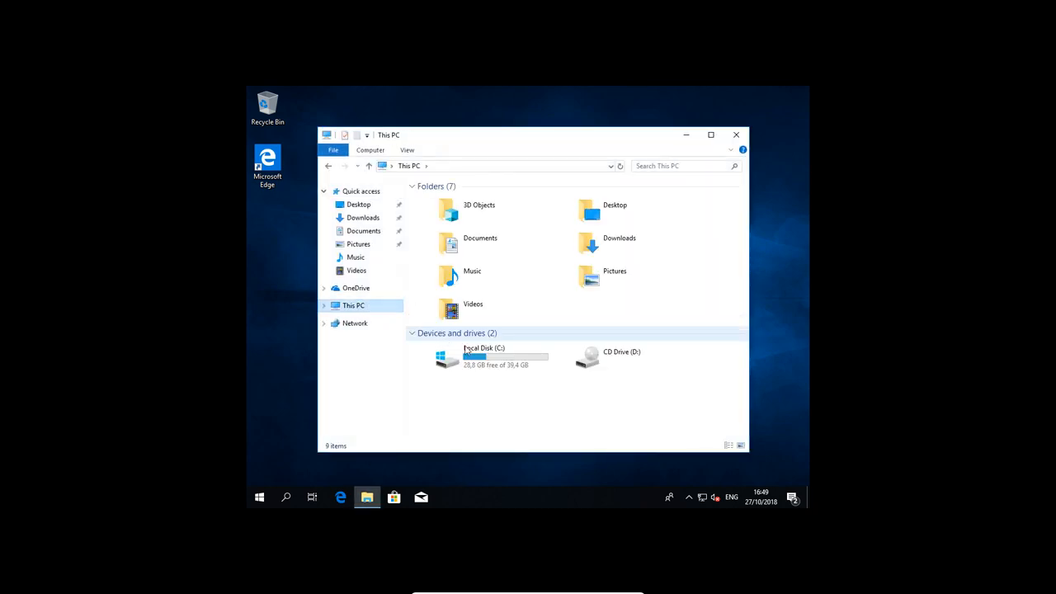
click(483, 356)
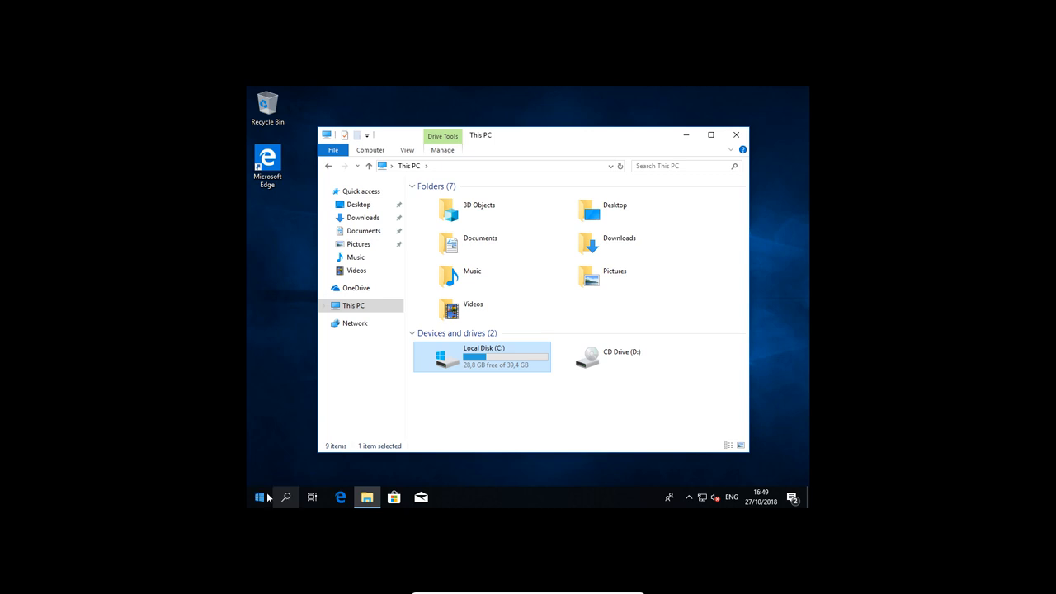
click(259, 497)
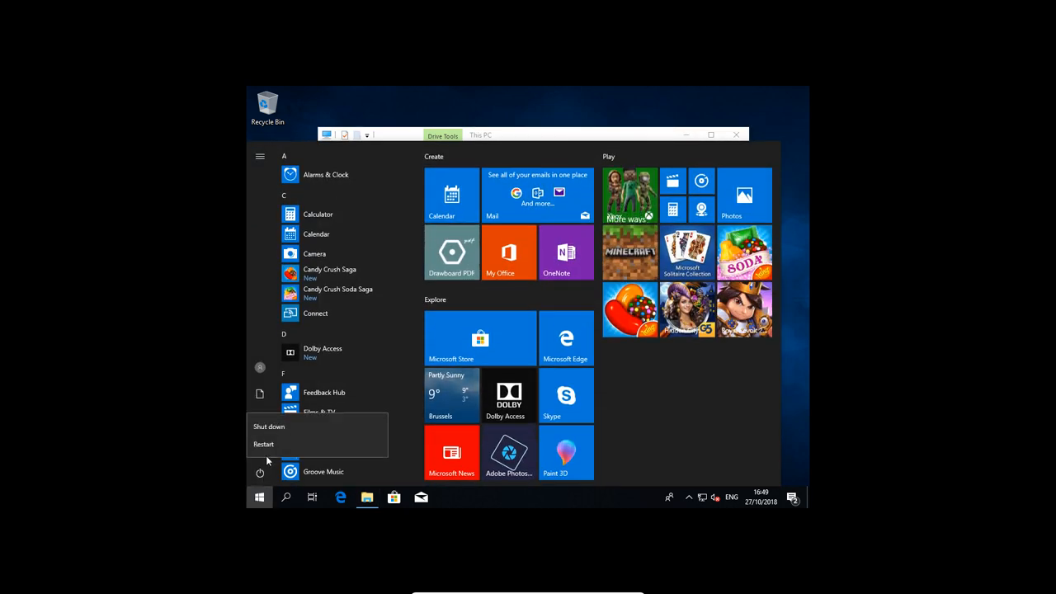
click(263, 443)
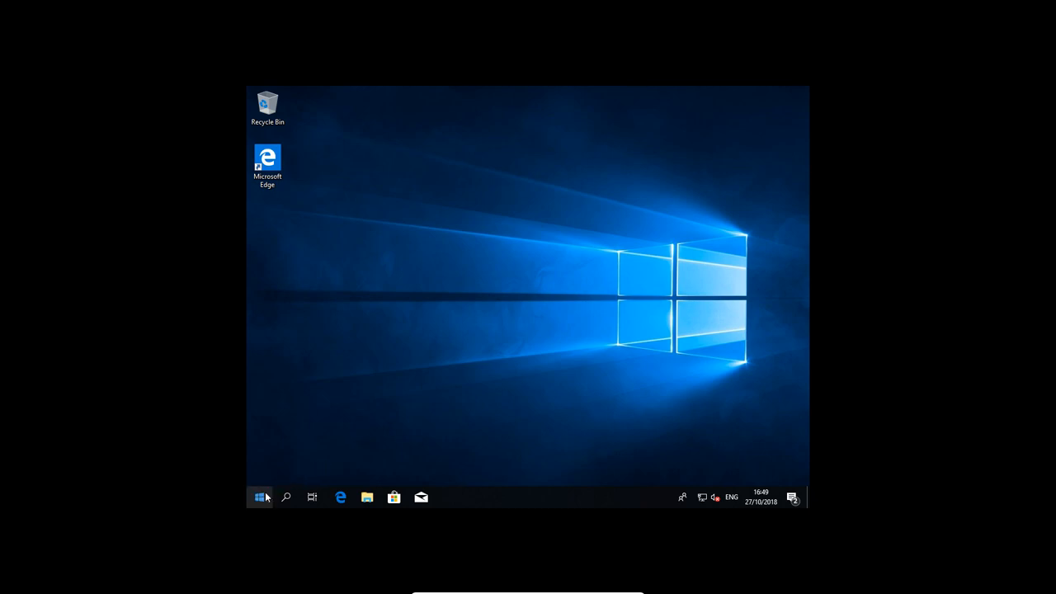
Open Computer Management on Disk Management, showing C: at 39.46 GB, and maximize it
click(367, 496)
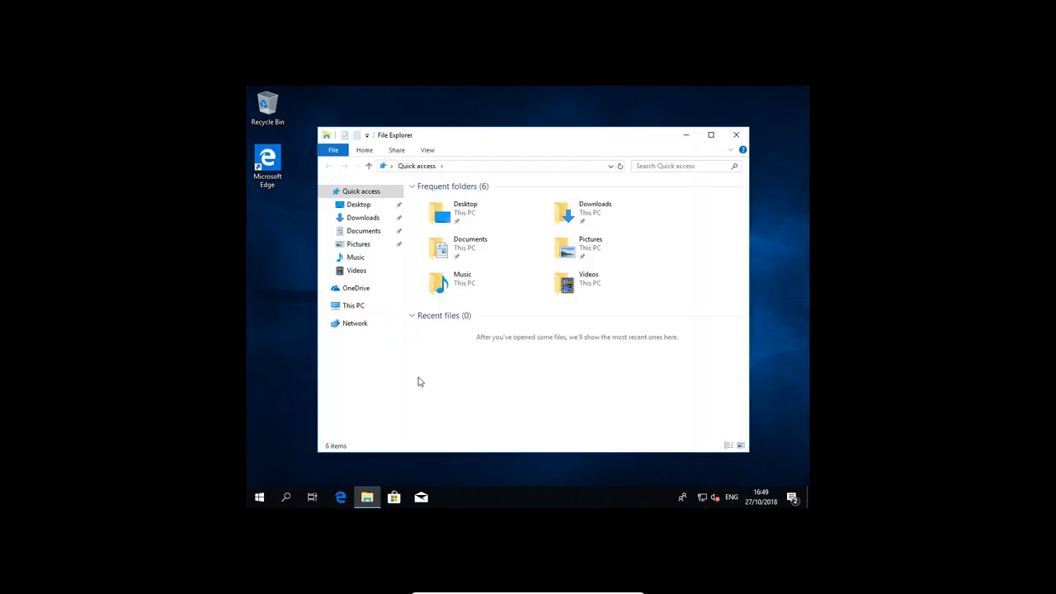
click(353, 305)
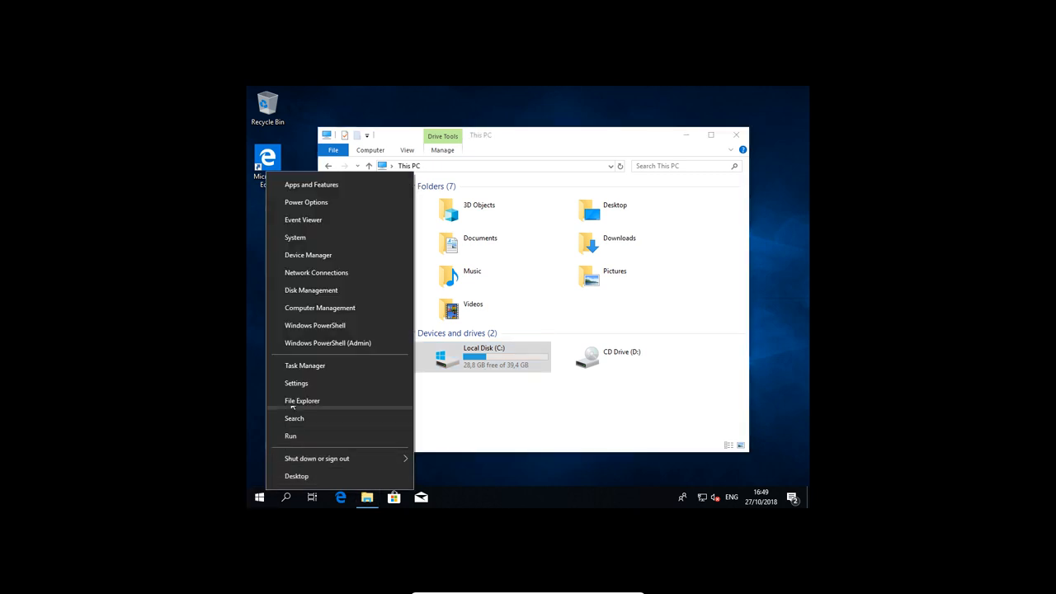
click(302, 400)
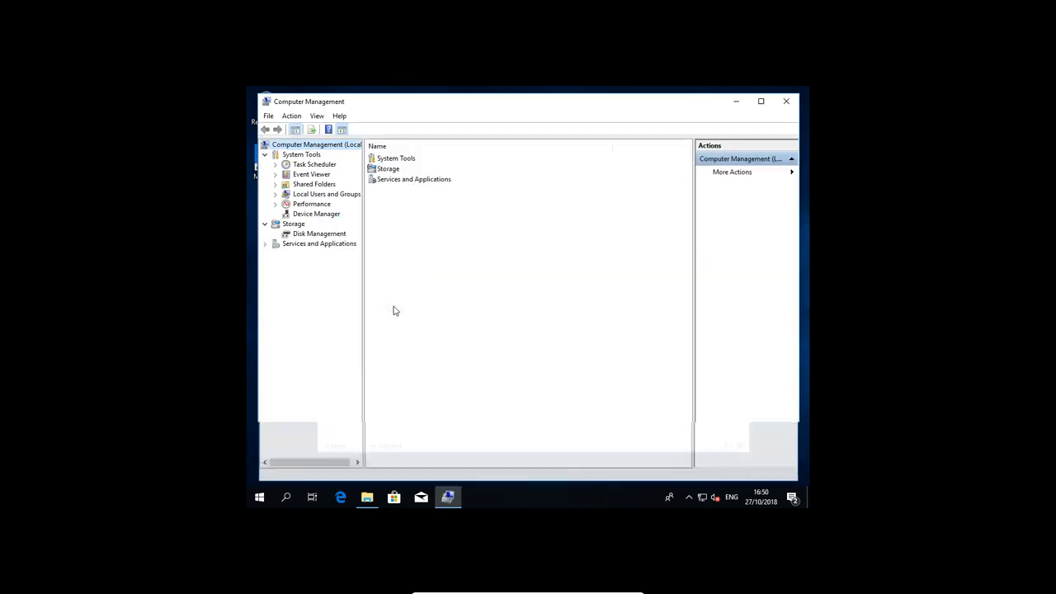
click(319, 233)
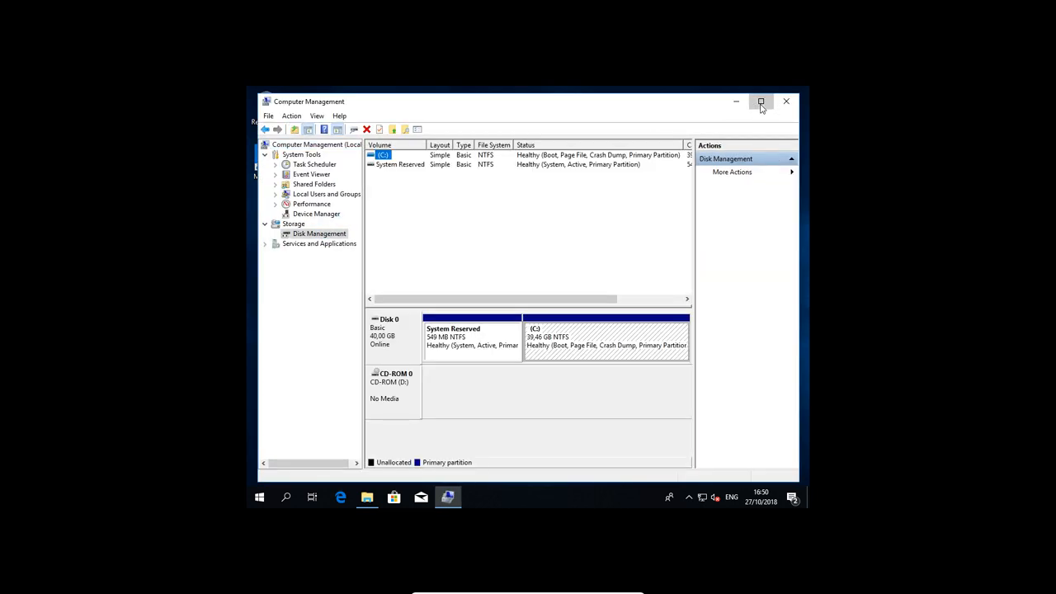
click(760, 101)
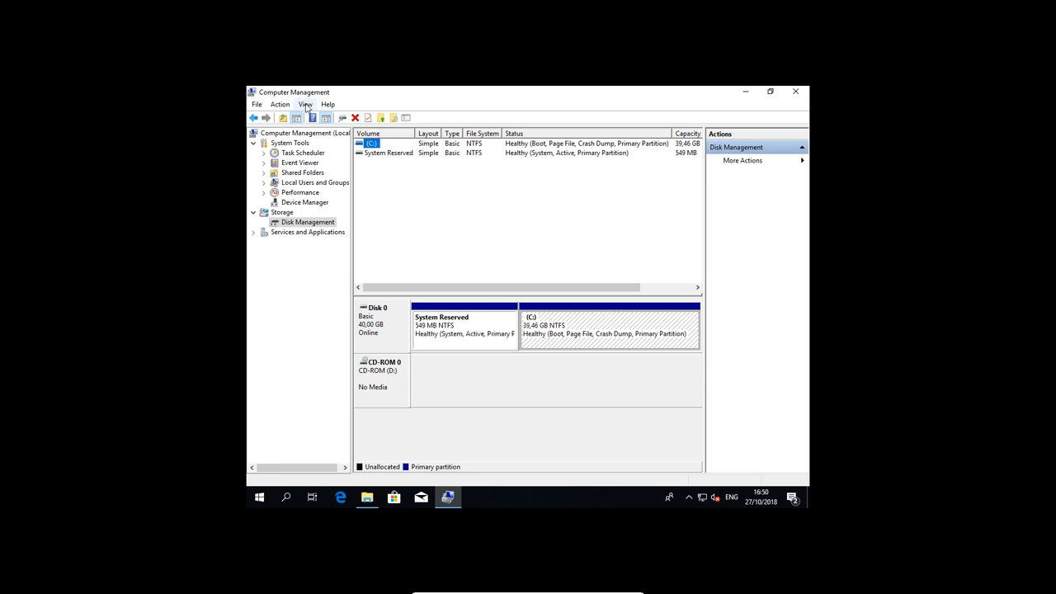
Set Disk Management to linear capacity scaling so C: fills nearly all of Disk 0
click(322, 143)
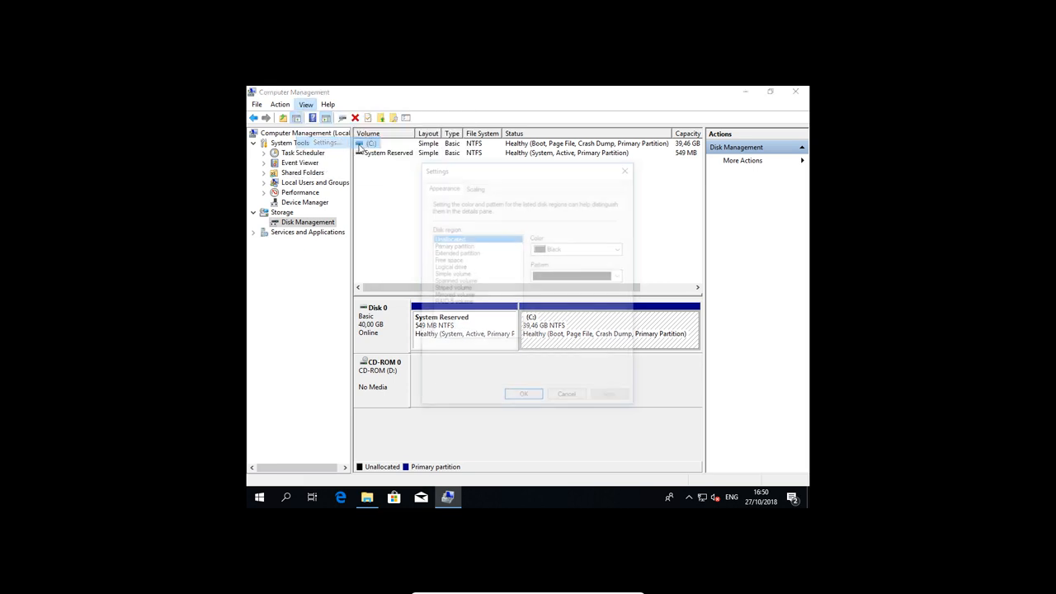
click(473, 185)
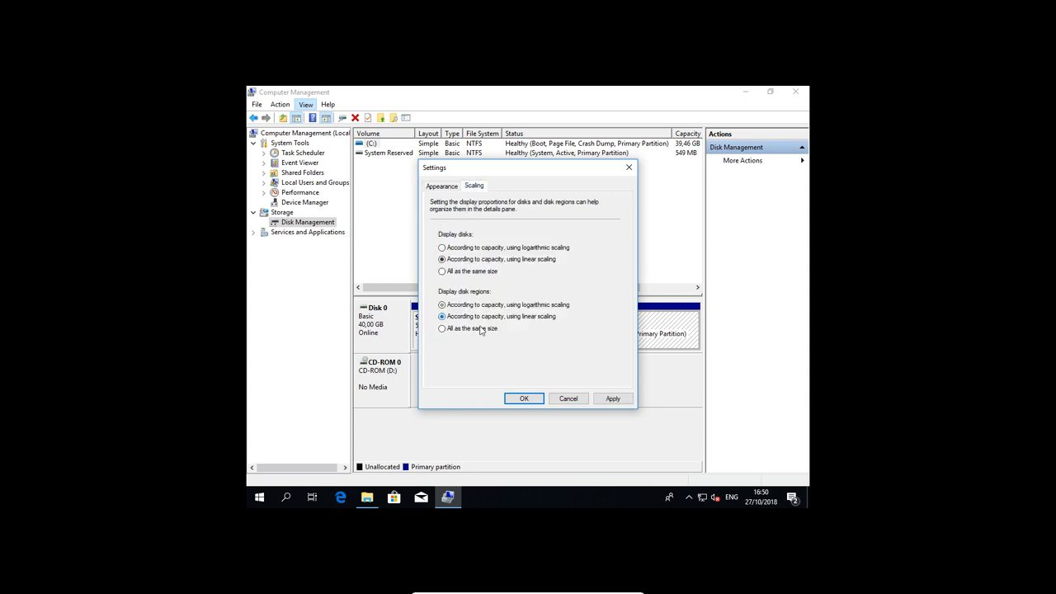
click(524, 398)
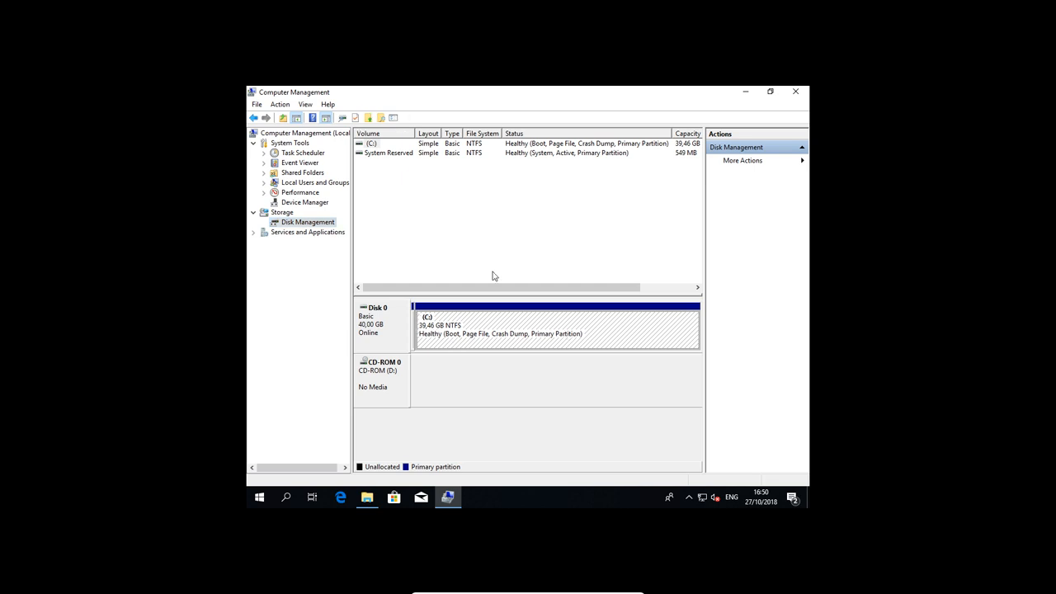
click(388, 152)
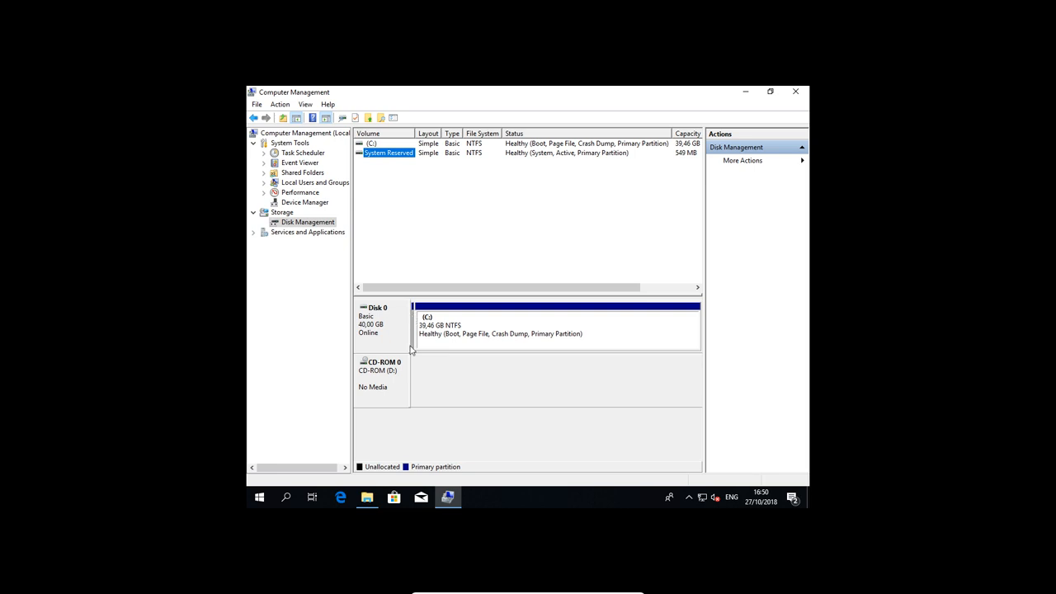
mouse_move(750, 329)
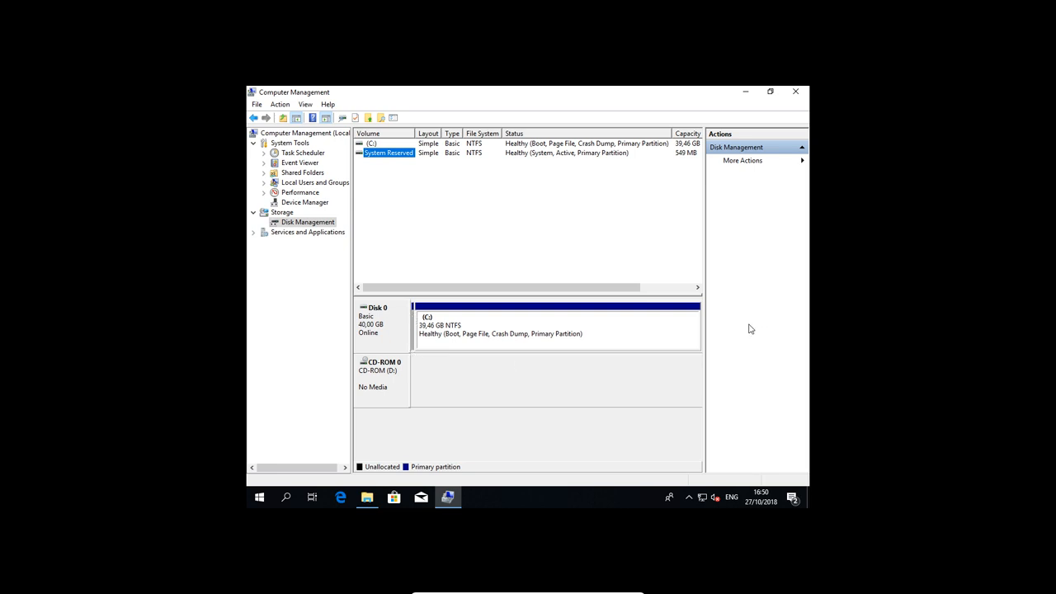